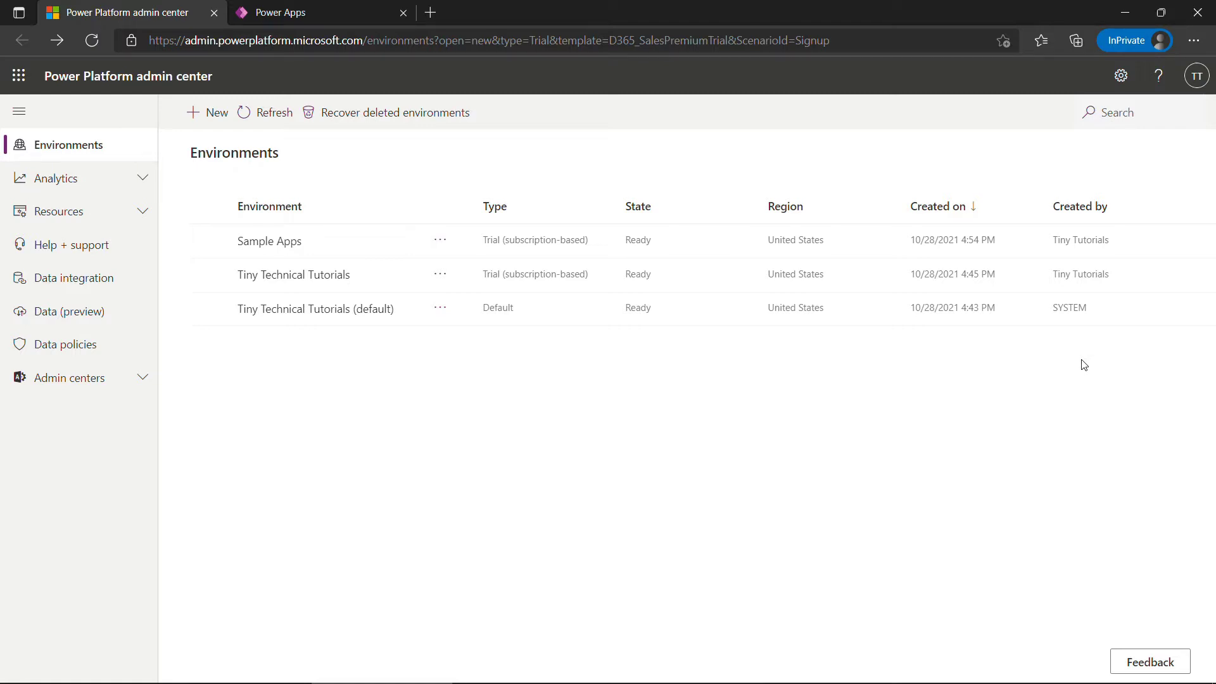
mouse_move(432, 134)
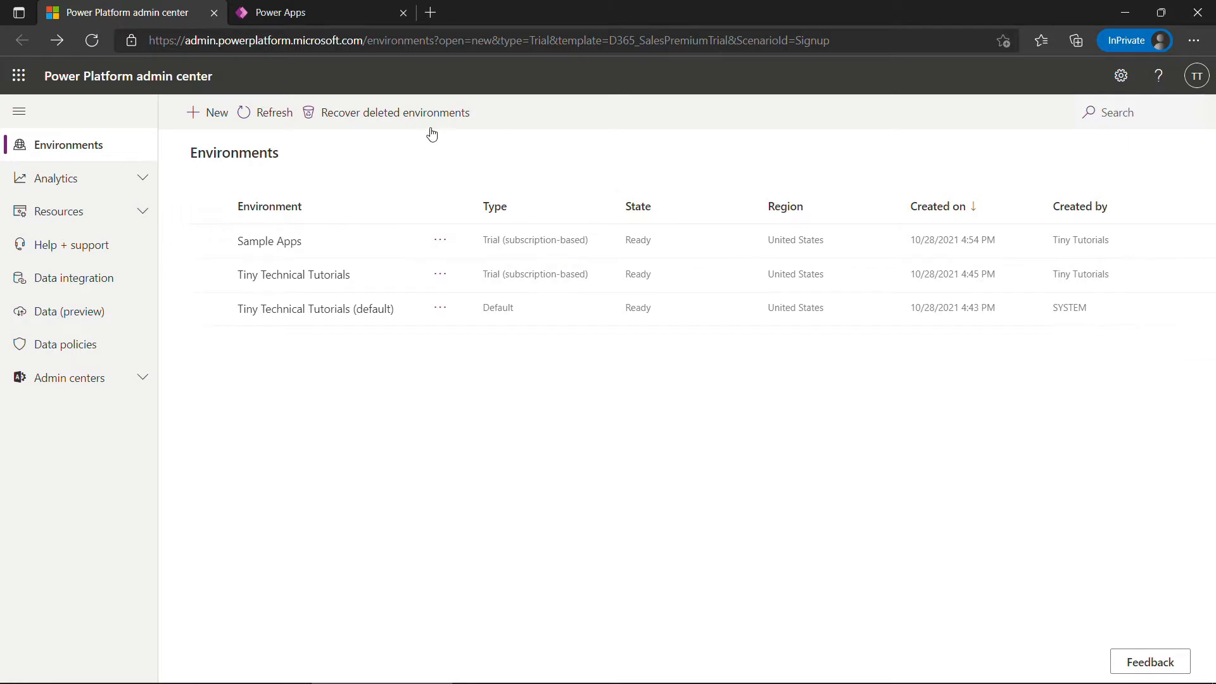
Step: Start a new Trial environment and name it Canvas Apps
left_click(207, 113)
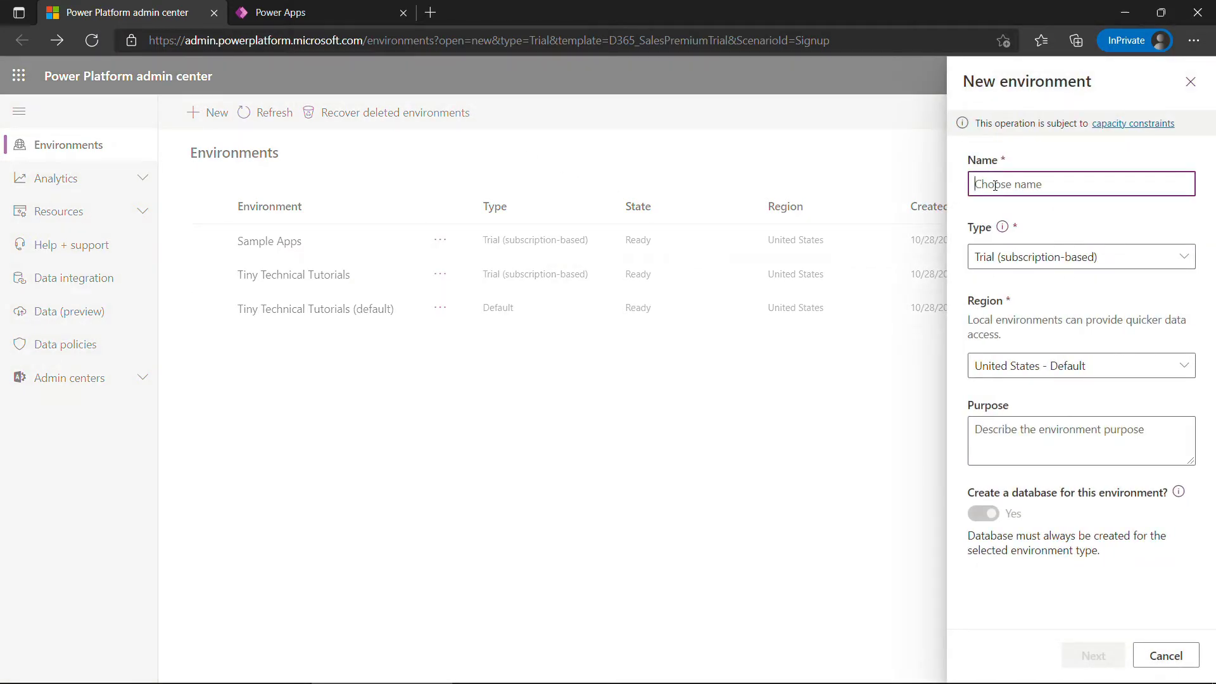
left_click(1077, 257)
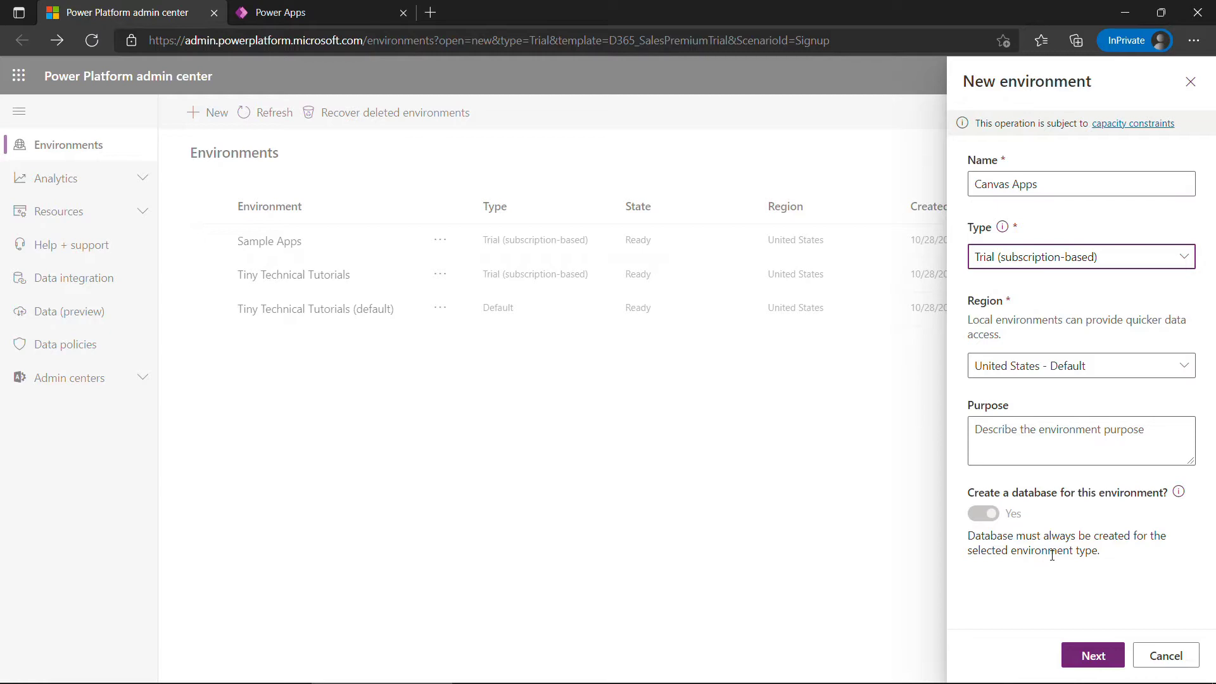
Step: Add a database with Deploy sample apps and data set to Yes, then save the environment
left_click(1091, 655)
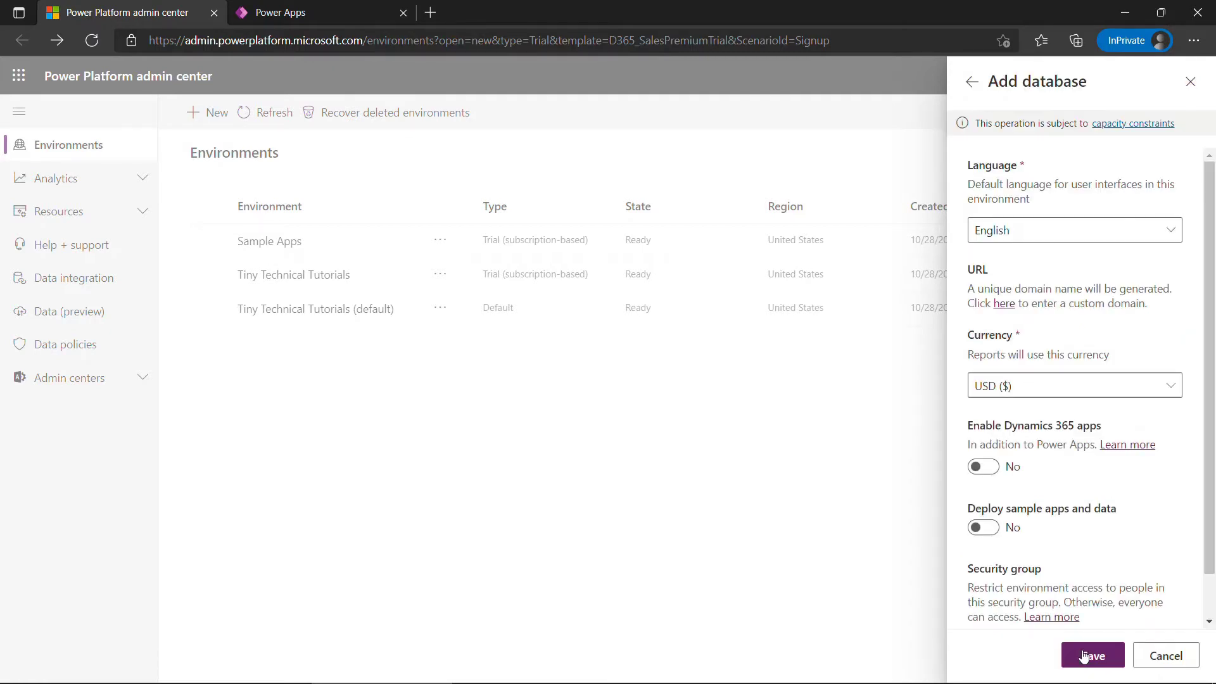
mouse_move(1209, 463)
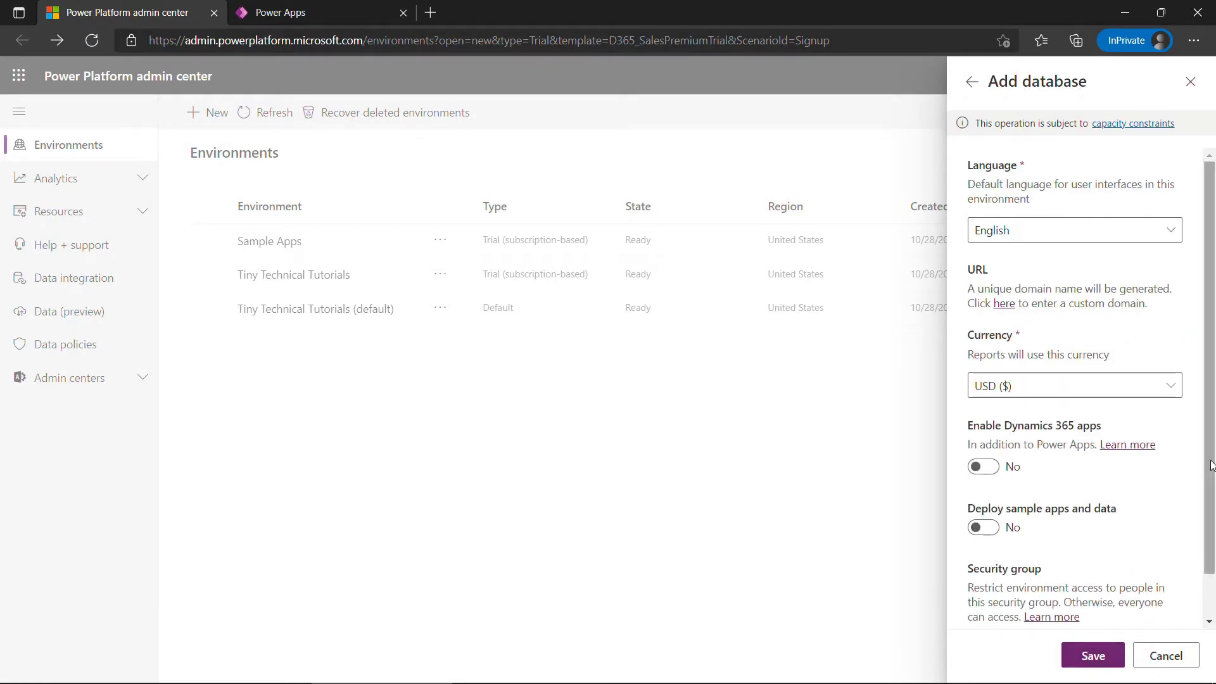
scroll("down", 3)
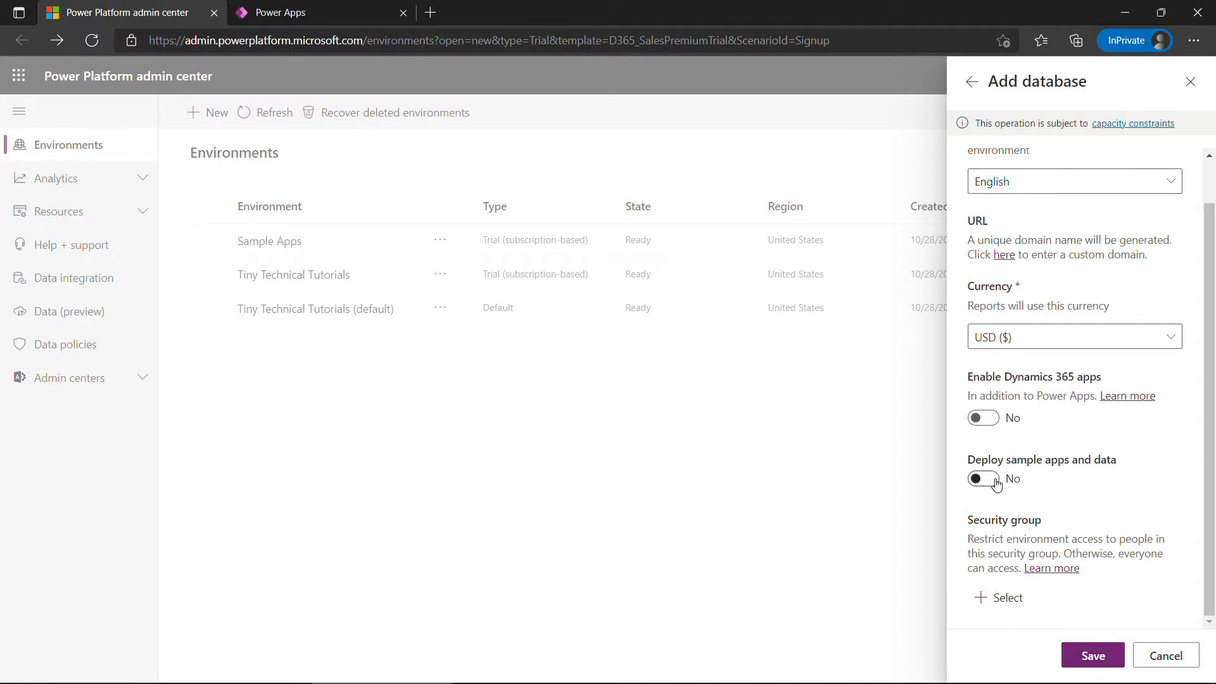
left_click(983, 479)
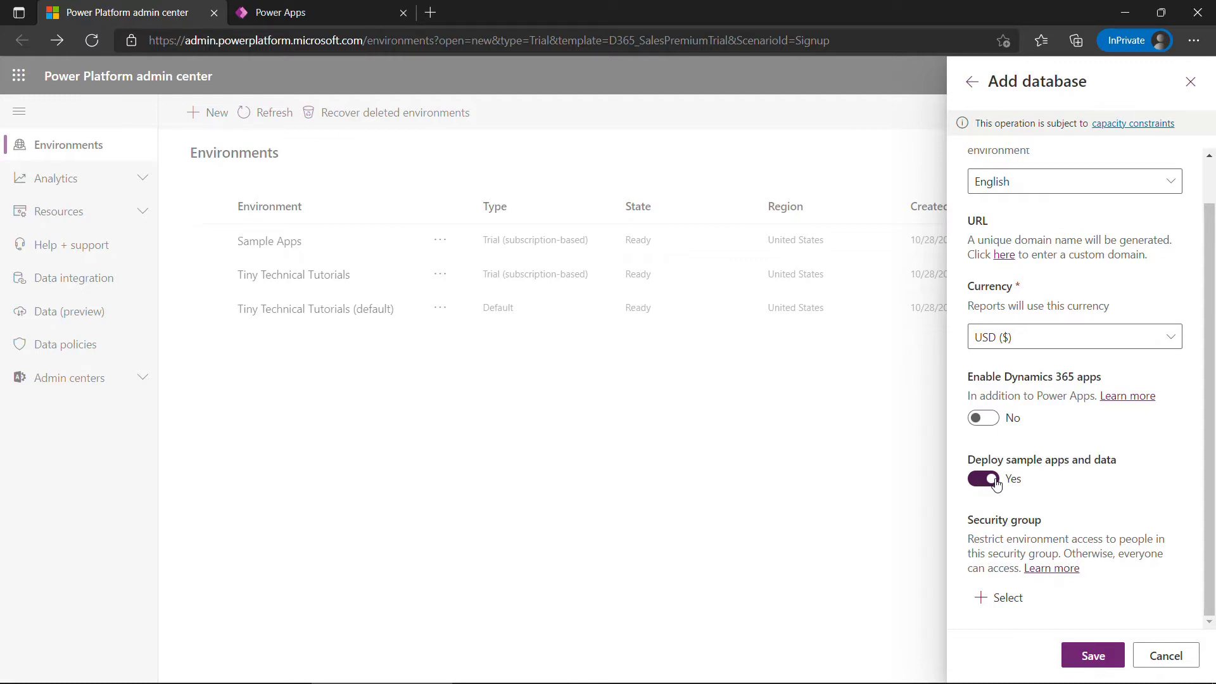
left_click(1091, 655)
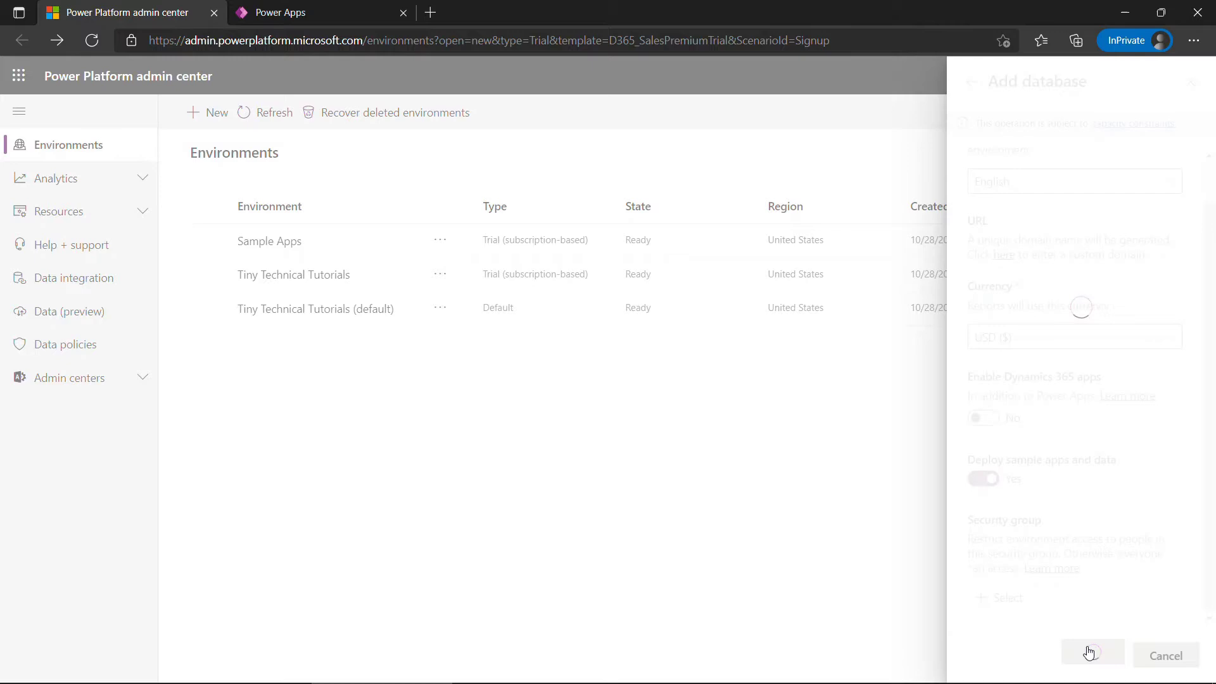
left_click(1091, 655)
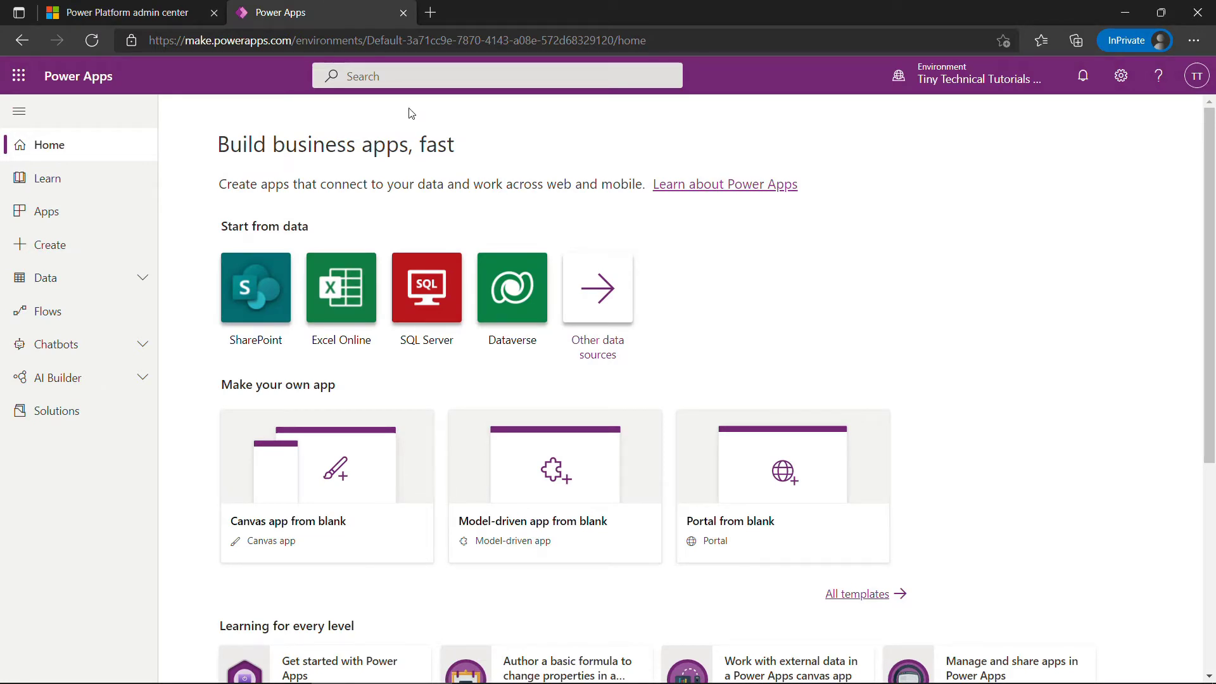
mouse_move(814, 128)
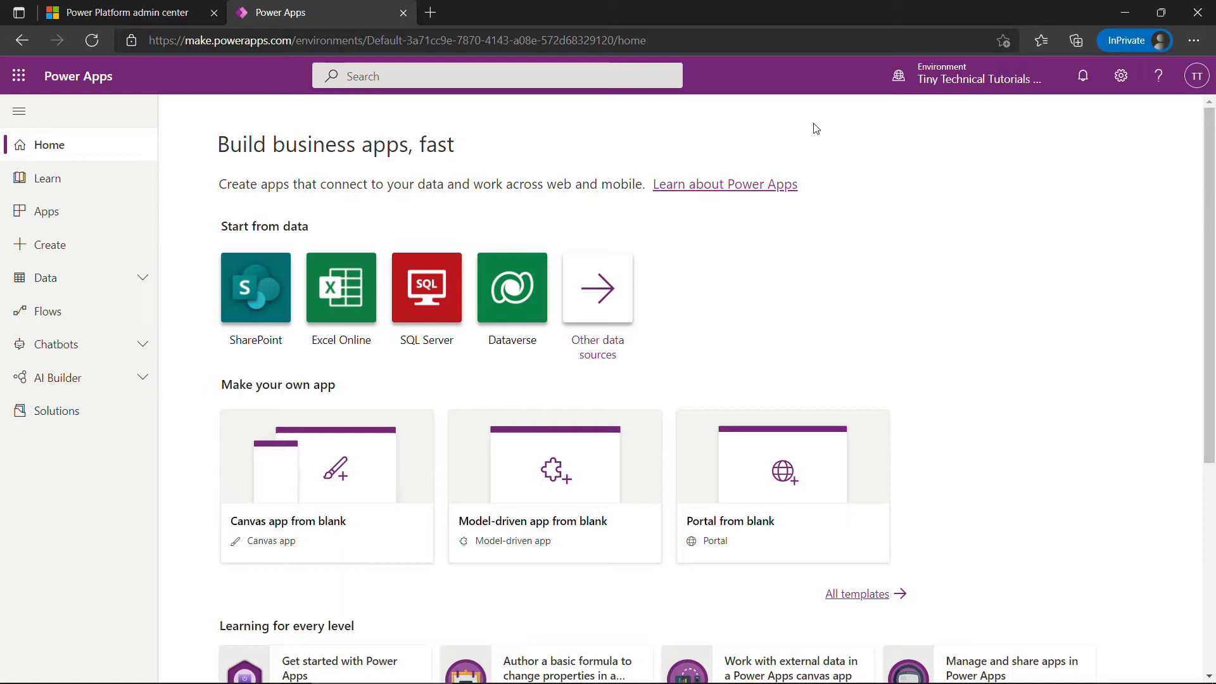
Step: Switch the current environment to Canvas Apps from the environment picker
left_click(972, 75)
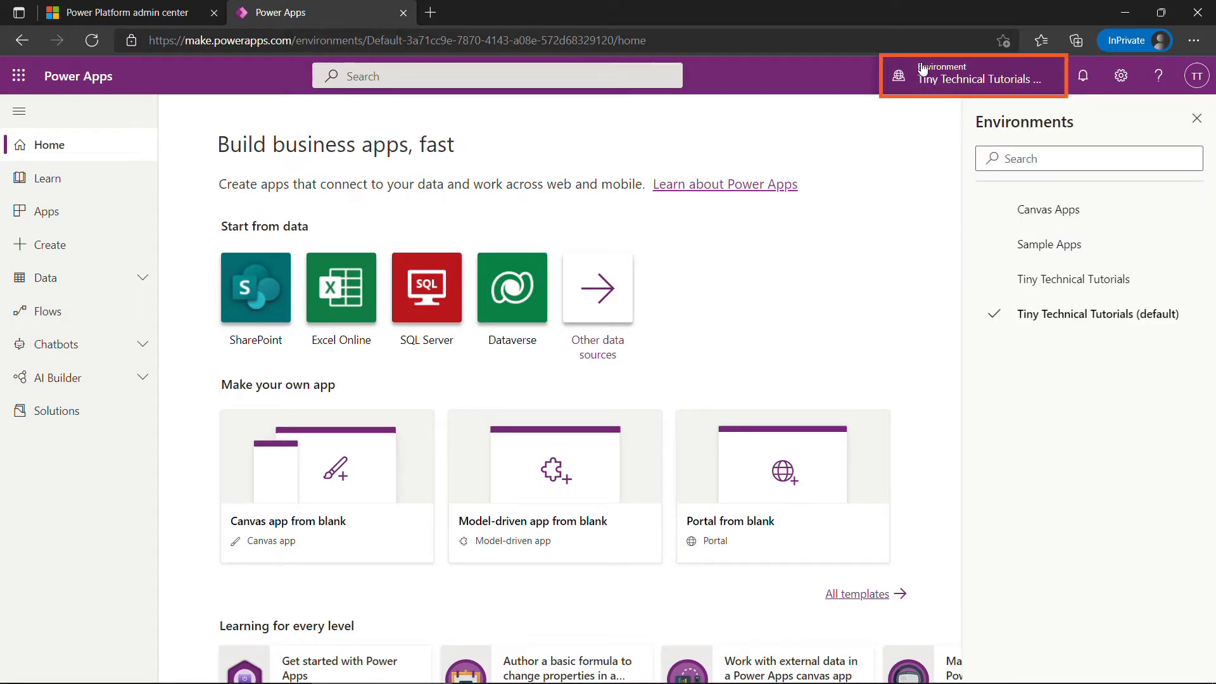
left_click(1049, 209)
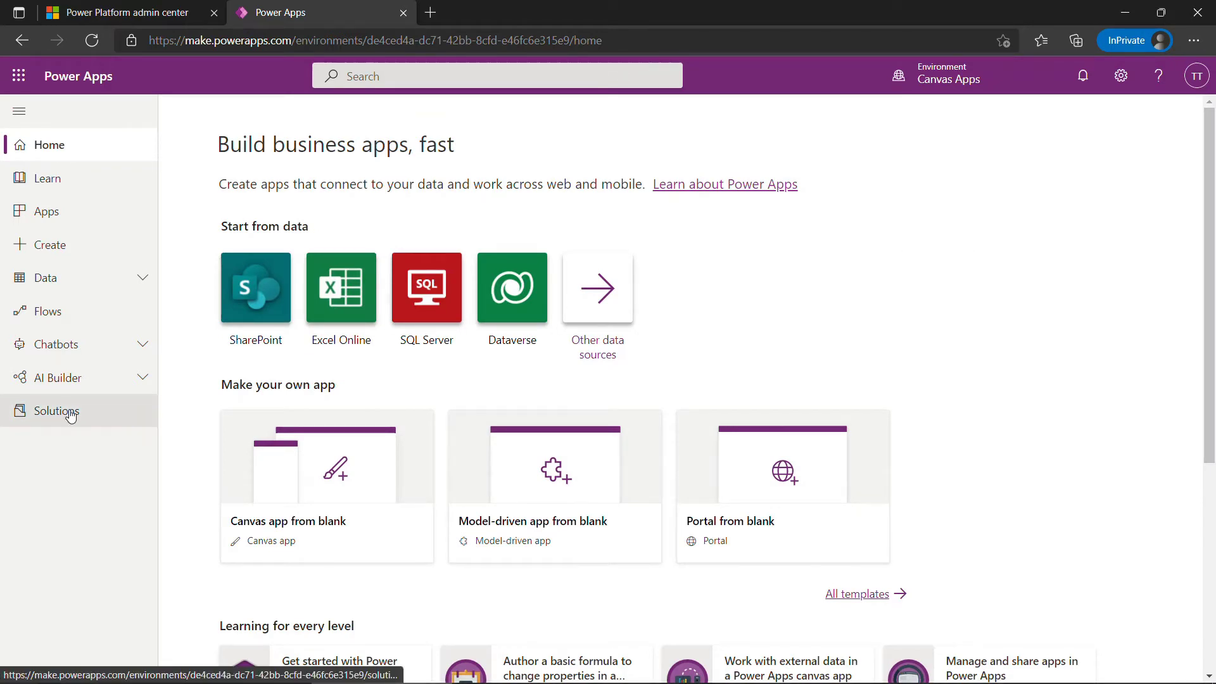
Step: Begin a new solution named Canvas Apps and start adding a new publisher
left_click(56, 410)
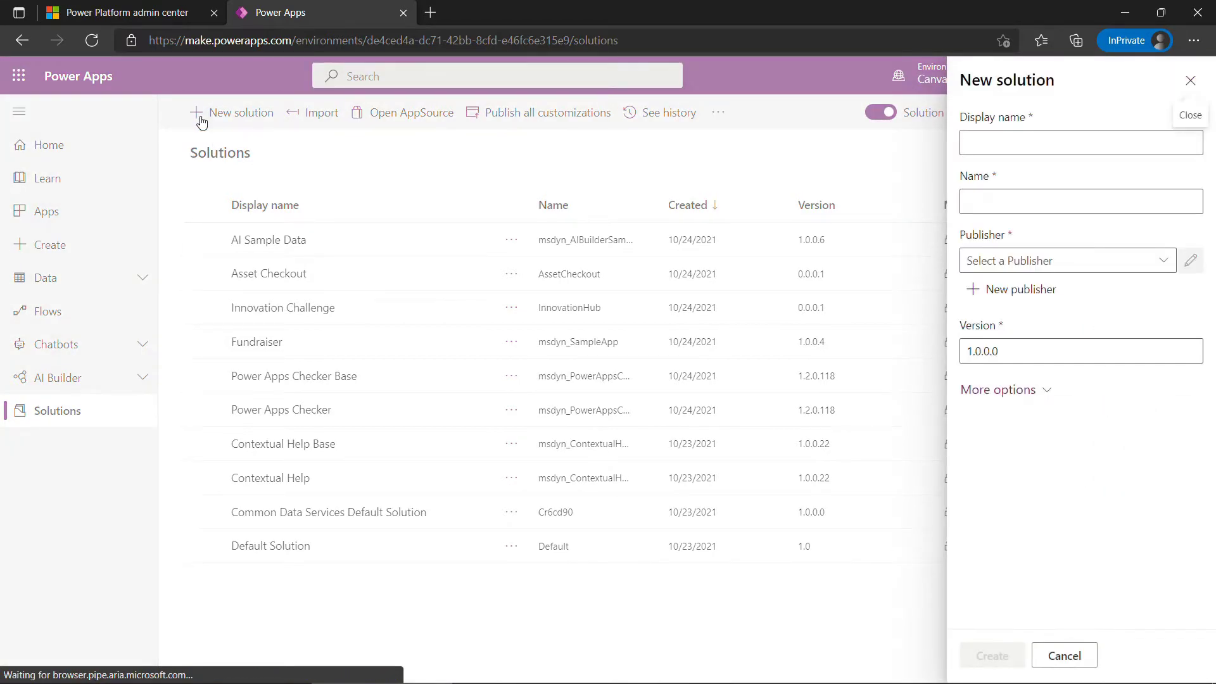
type("C")
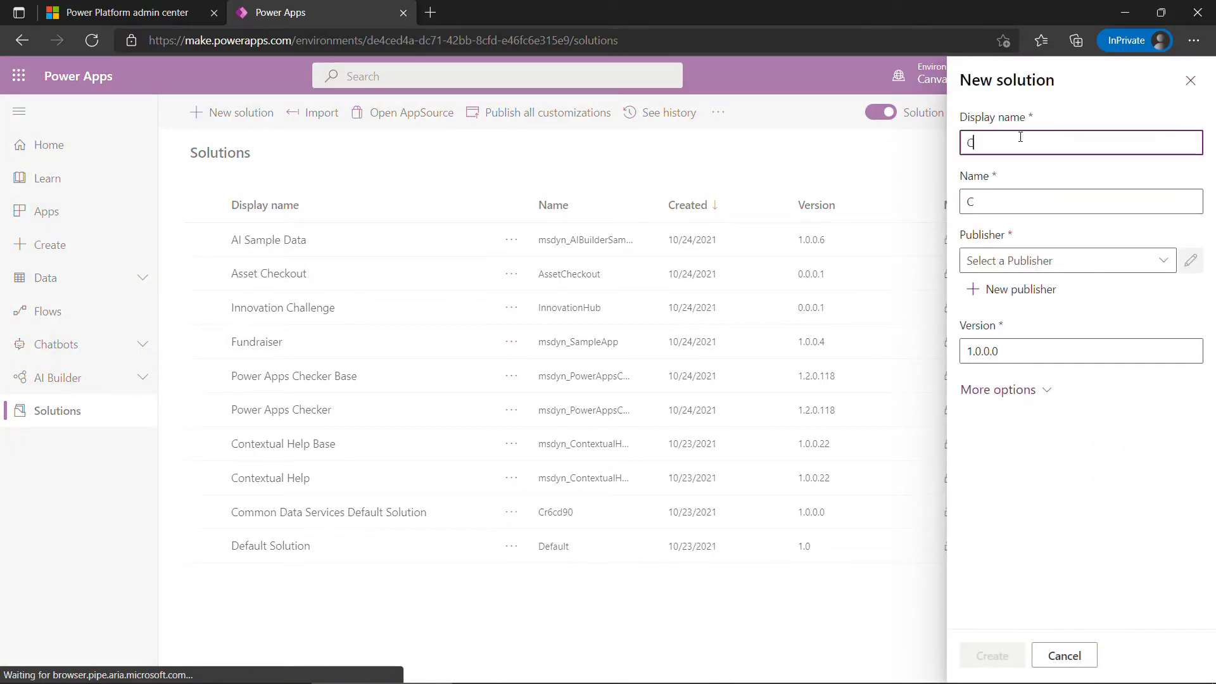
type("anvas Apps")
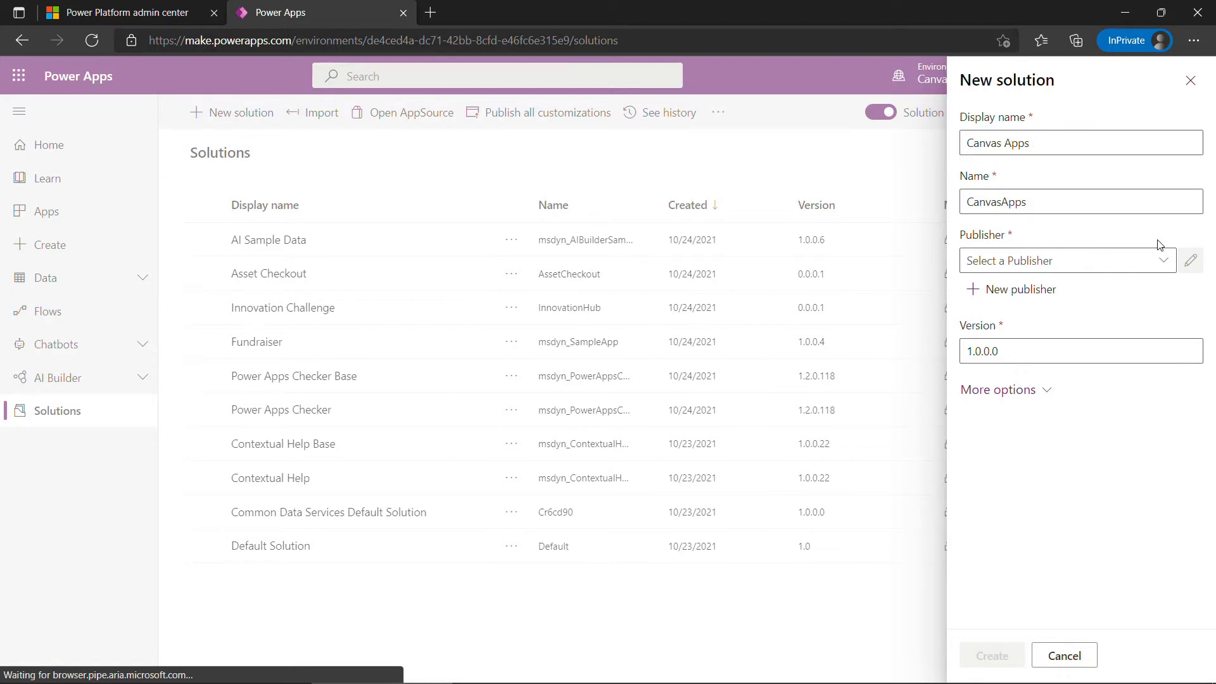
left_click(1066, 260)
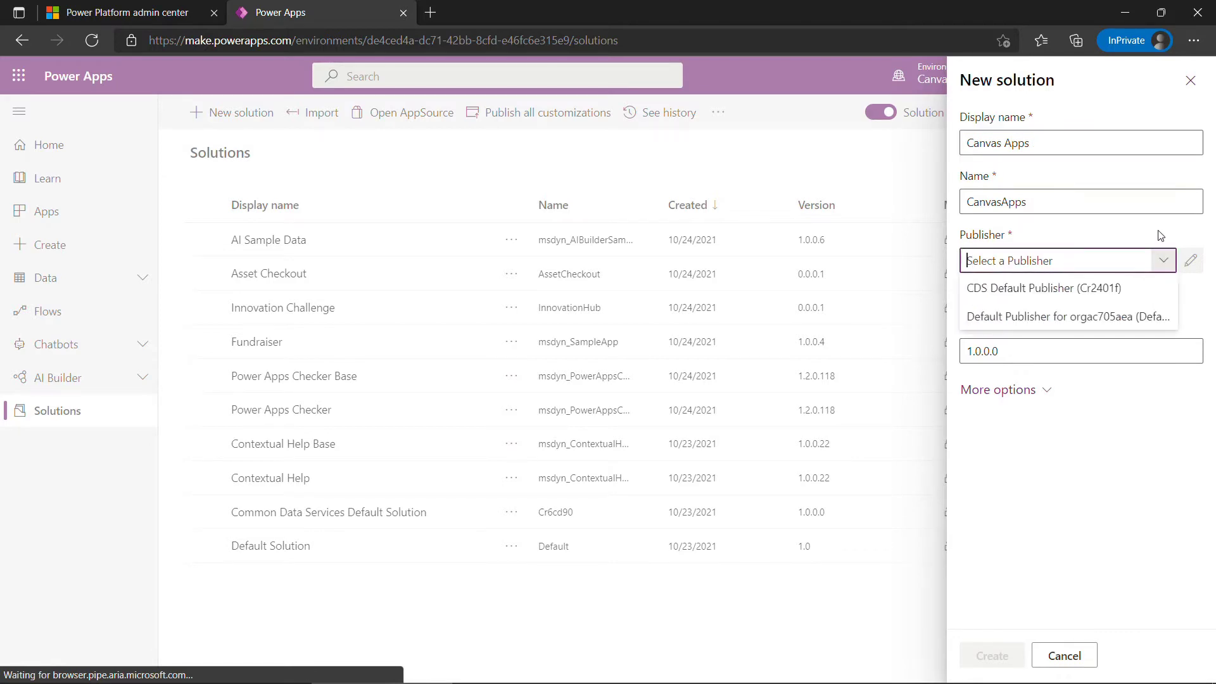
left_click(1190, 260)
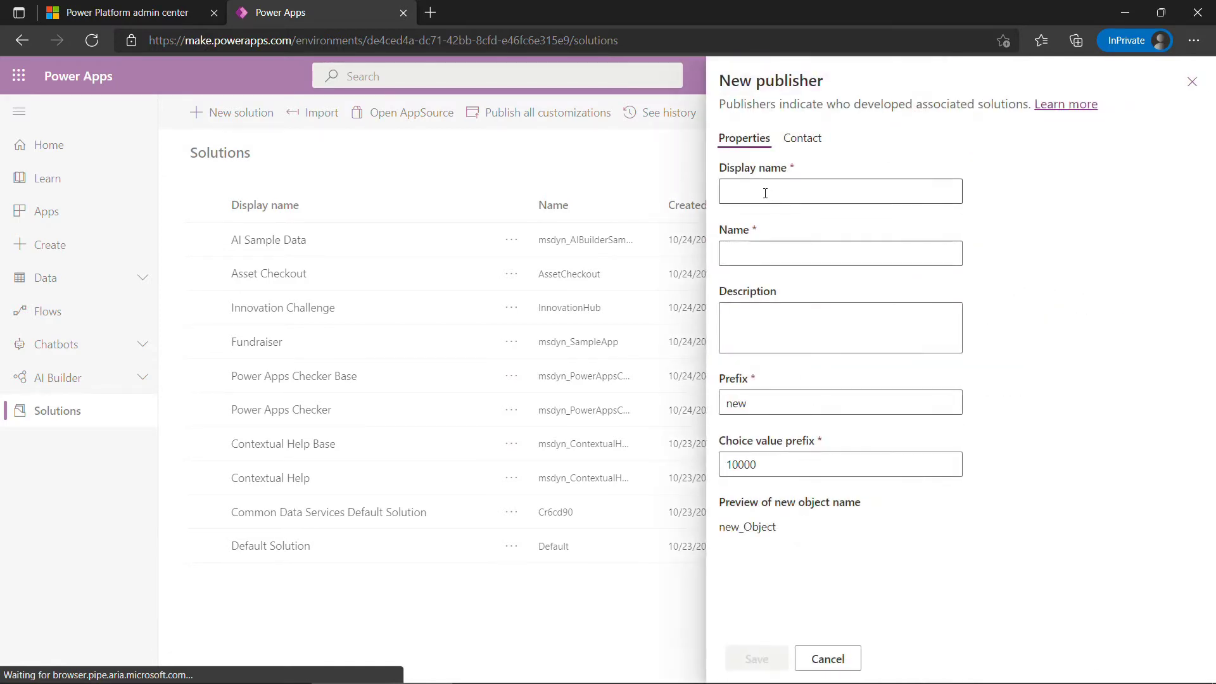
Step: Save a new publisher named Tiny Technical Tutorials with prefix ttt
left_click(839, 191)
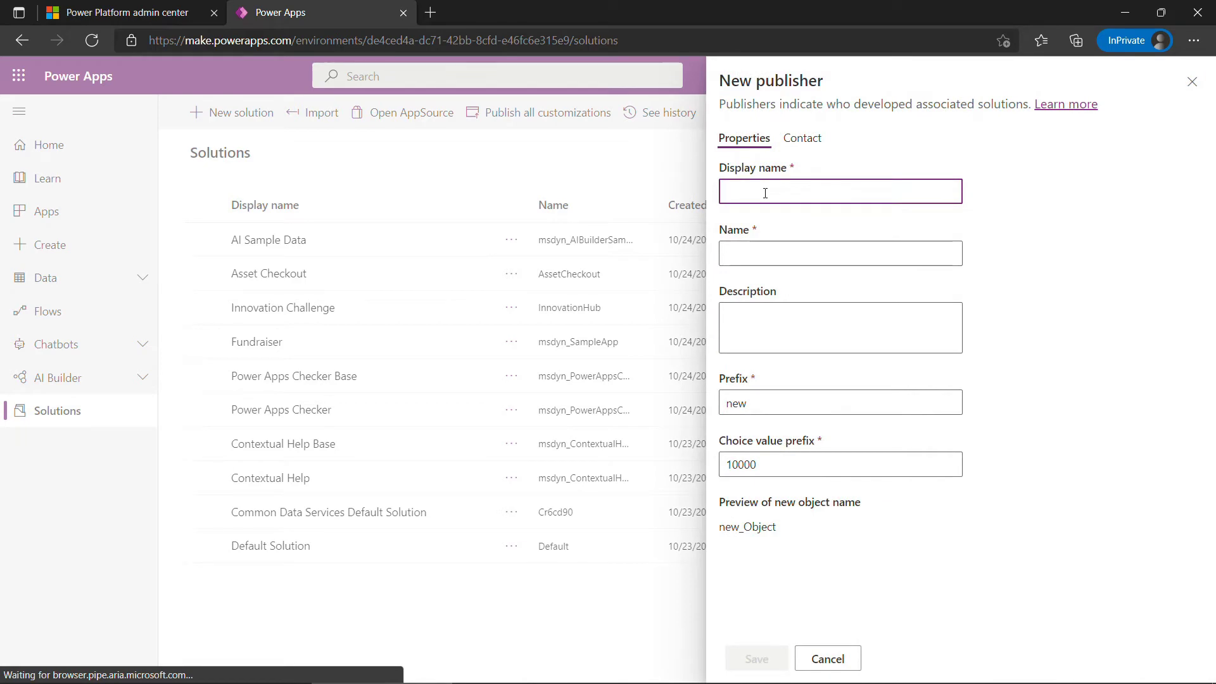
type("Tiny Technical Tutorials")
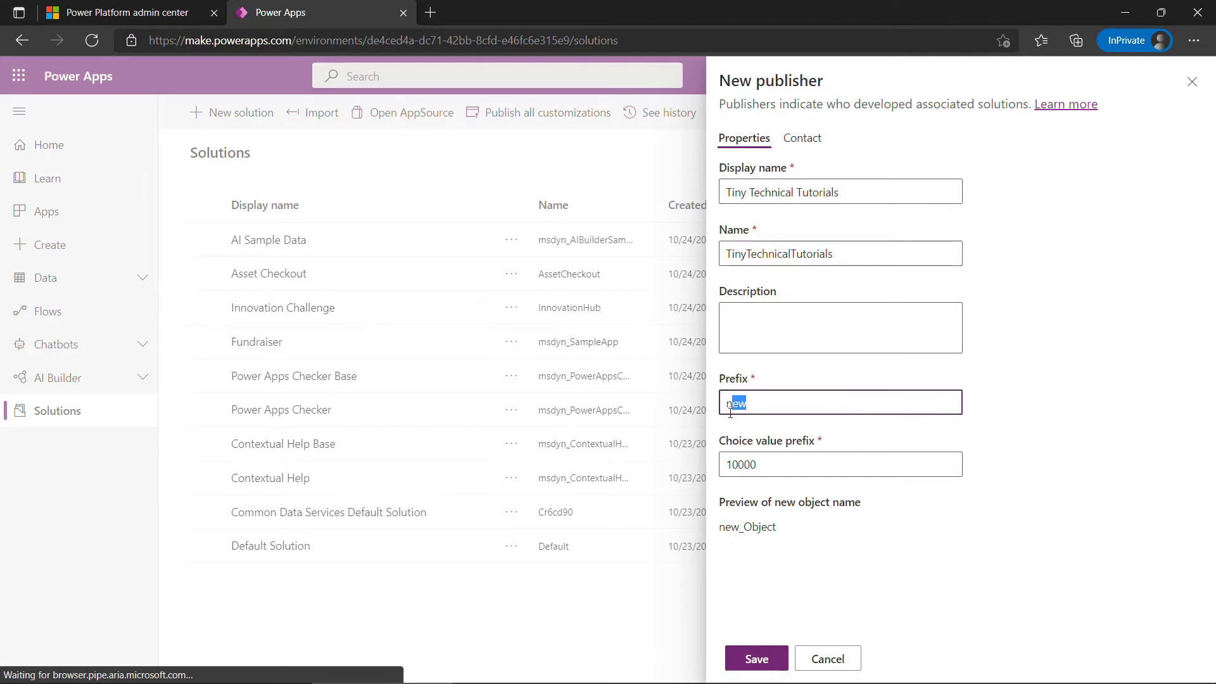
type("ttt")
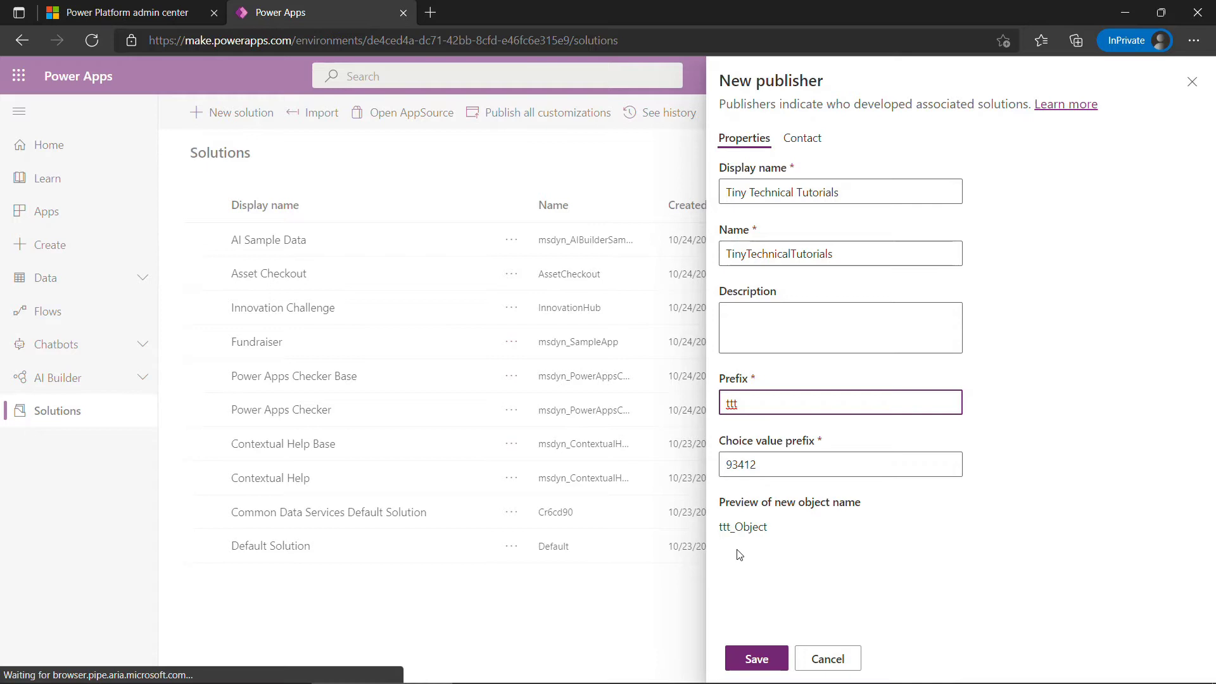
left_click(826, 657)
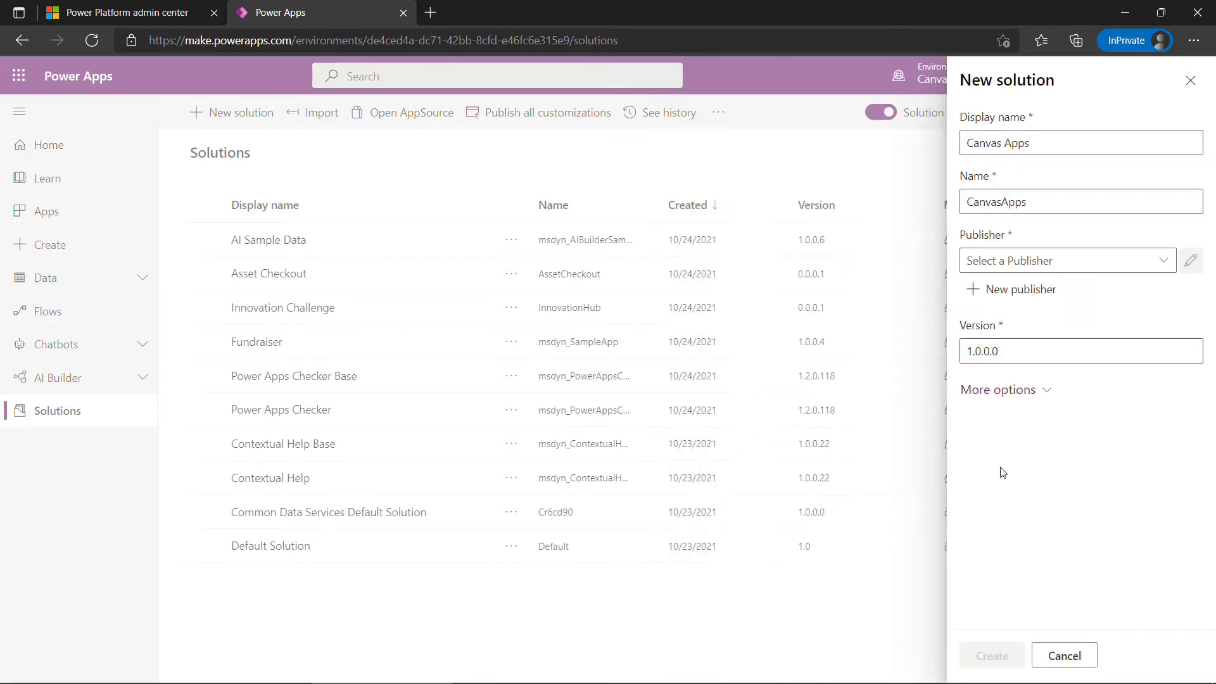
Step: Create the Canvas Apps solution with that publisher and open its empty Objects view
left_click(1066, 260)
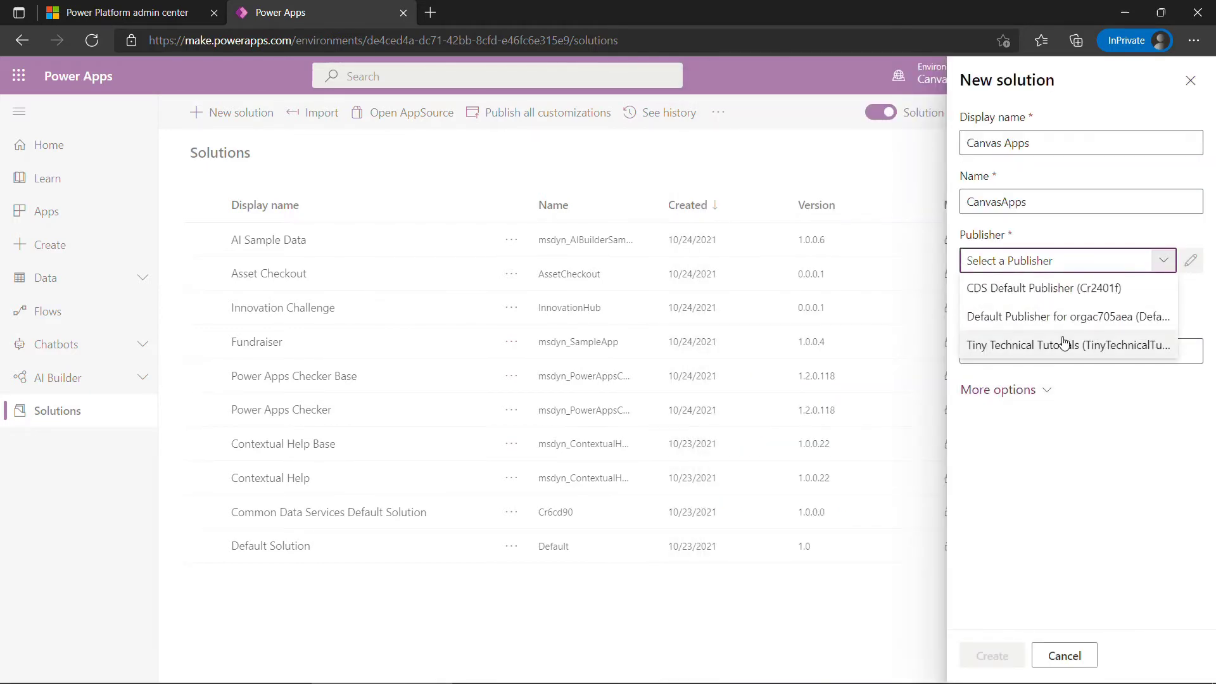
left_click(990, 655)
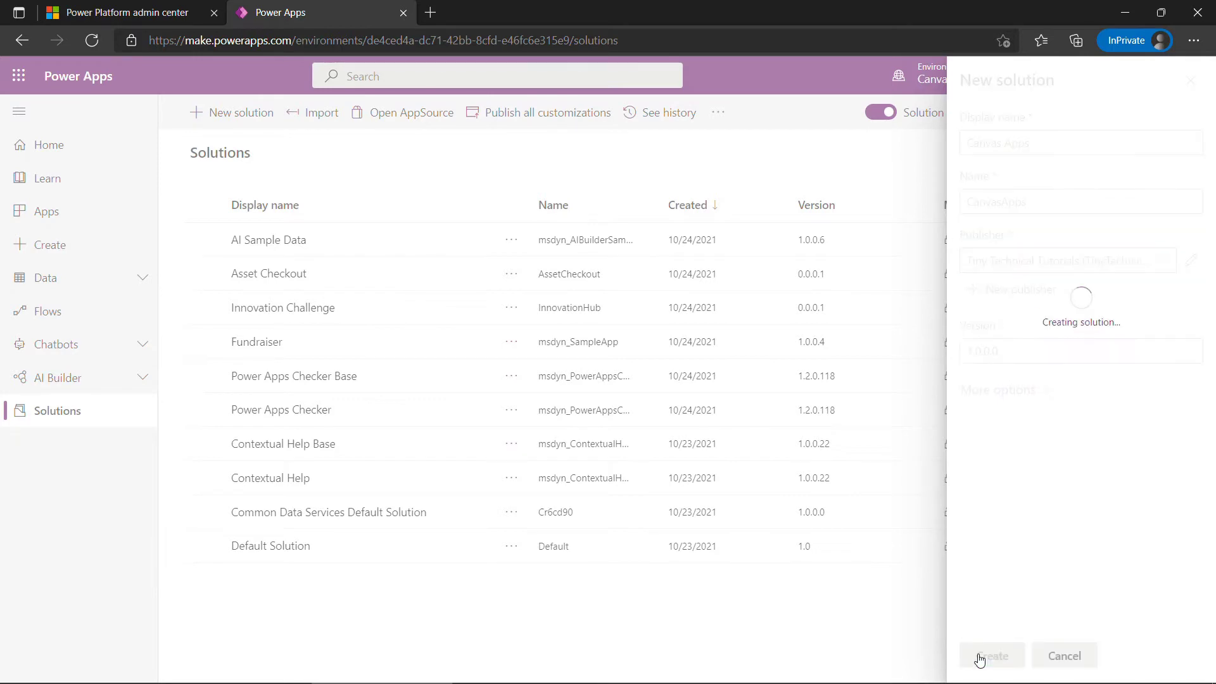
left_click(992, 655)
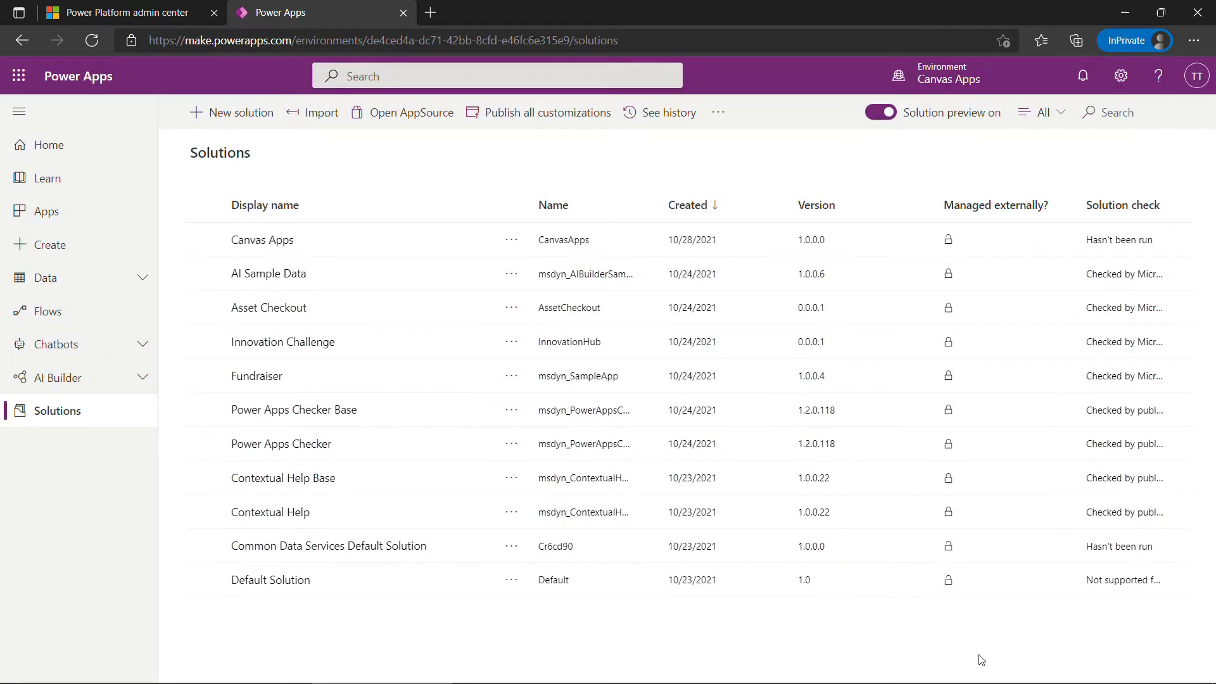
left_click(261, 239)
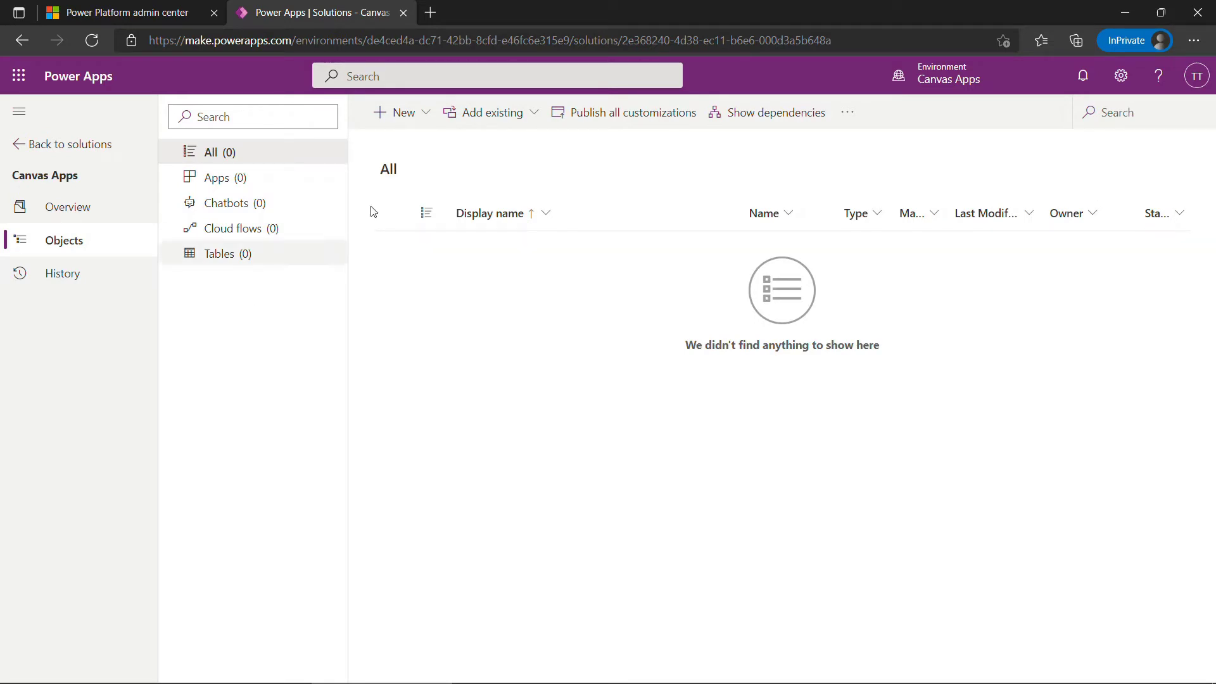
Step: Create the blank Tablet app My First Canvas App and open it in the studio
left_click(401, 112)
type("My First Canvas App")
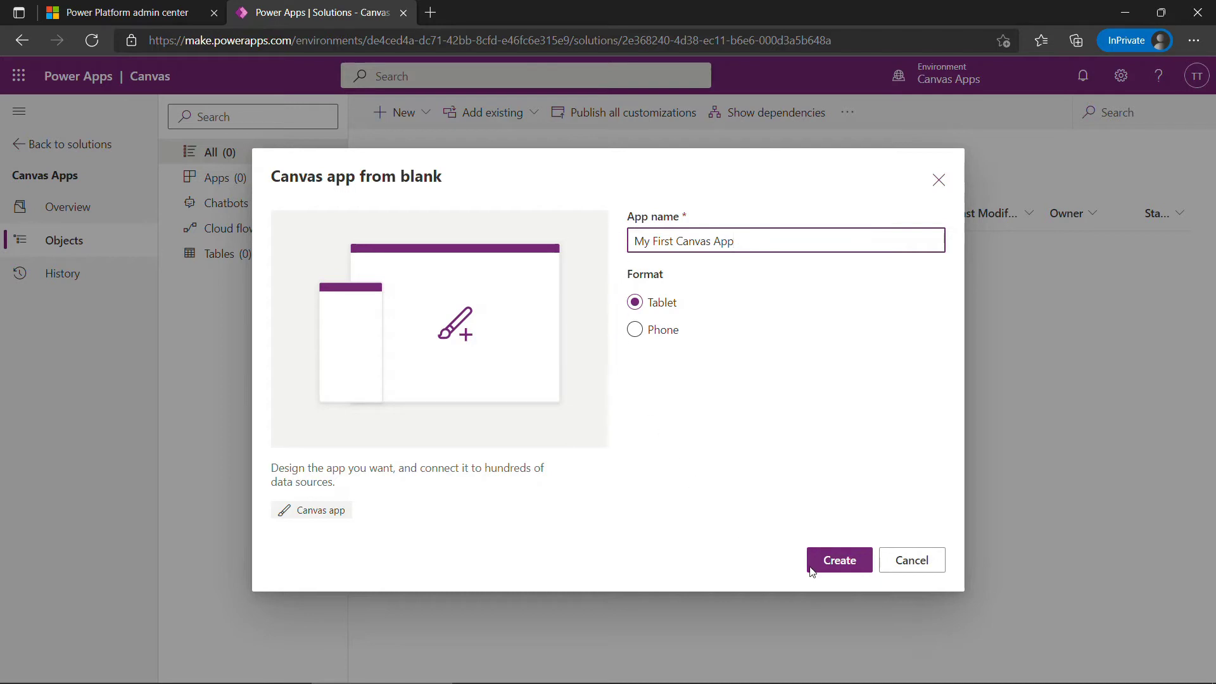
left_click(839, 560)
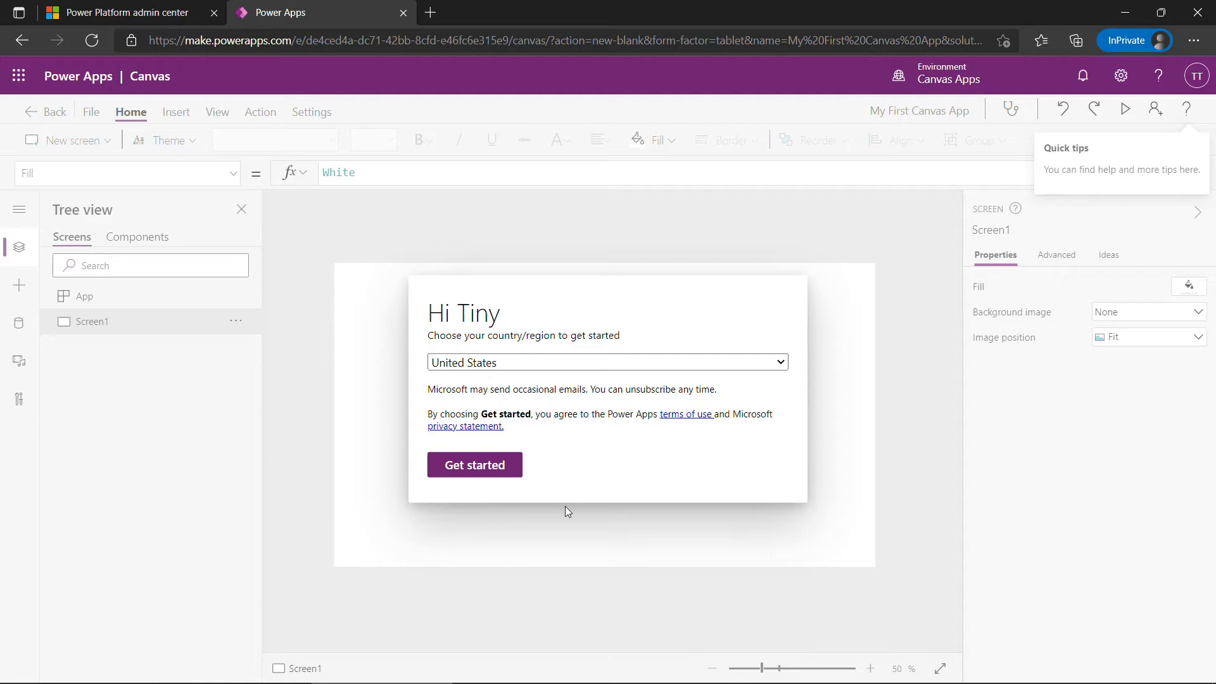
left_click(473, 464)
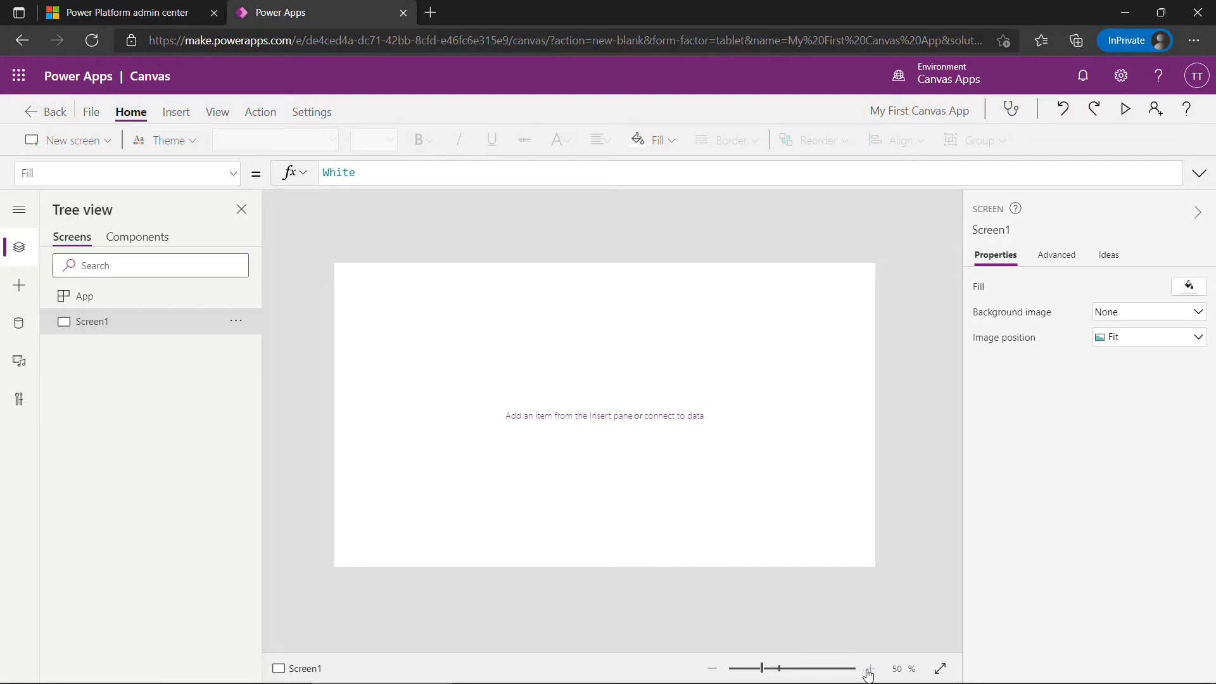
left_click(870, 668)
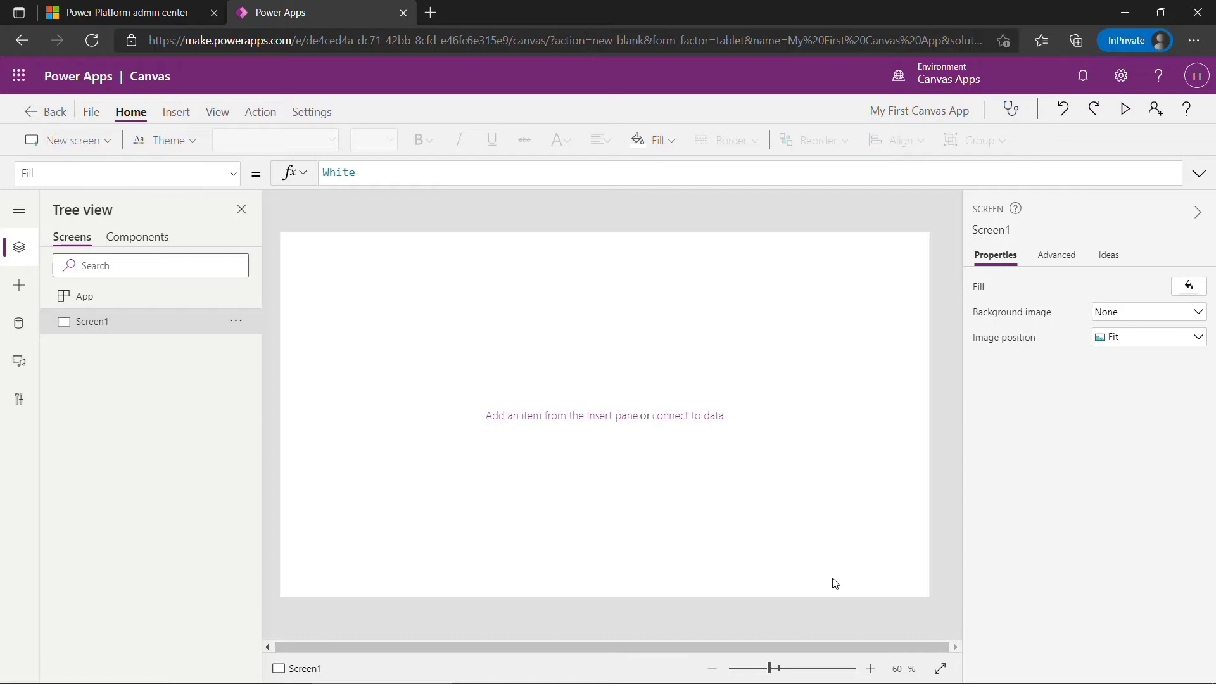
Step: Add the Microsoft Dataverse Contacts table as the app's data source
left_click(689, 415)
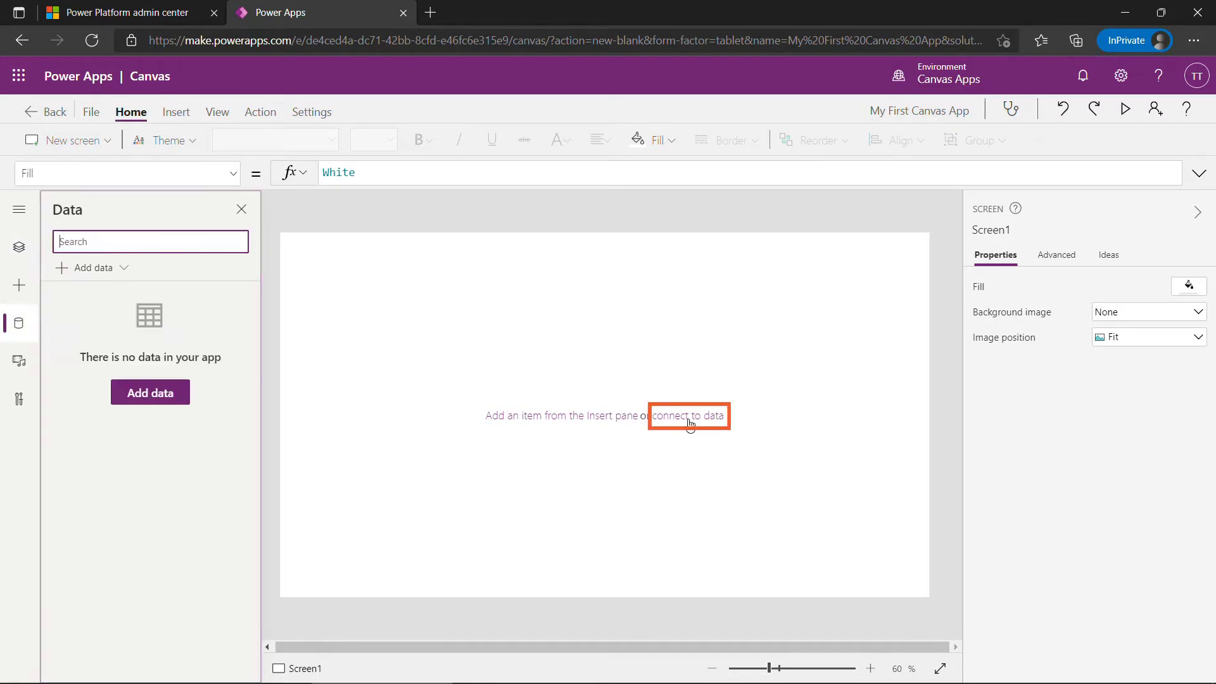
mouse_move(200, 289)
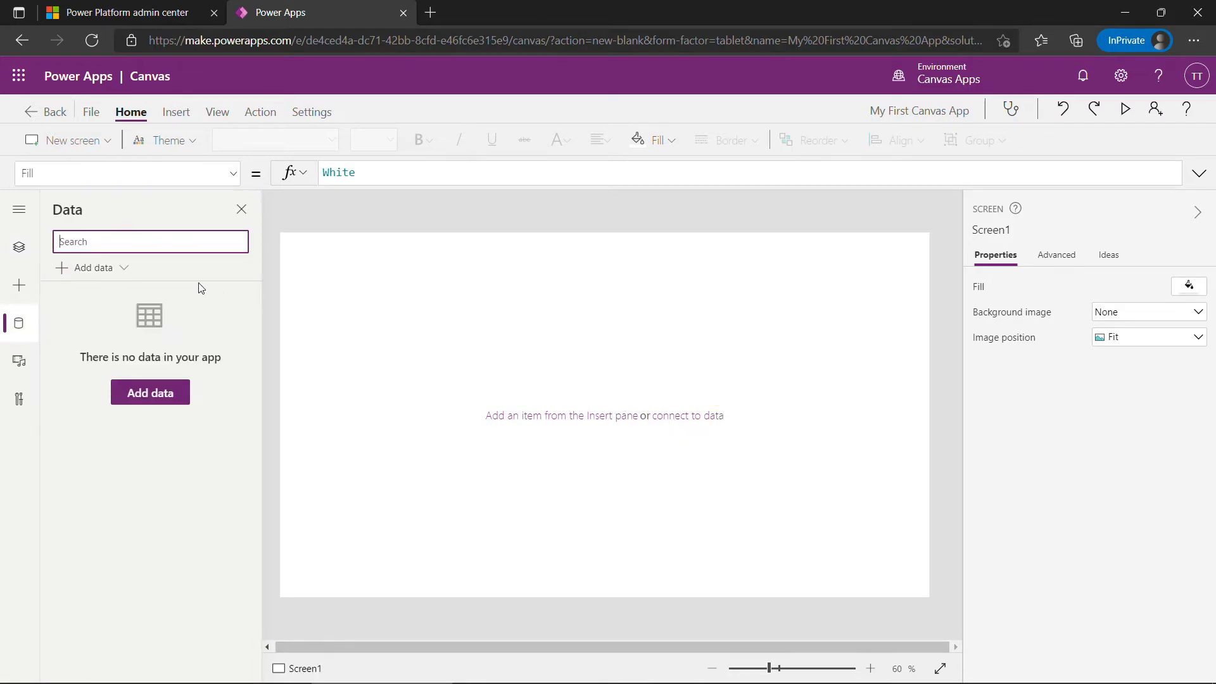
left_click(92, 268)
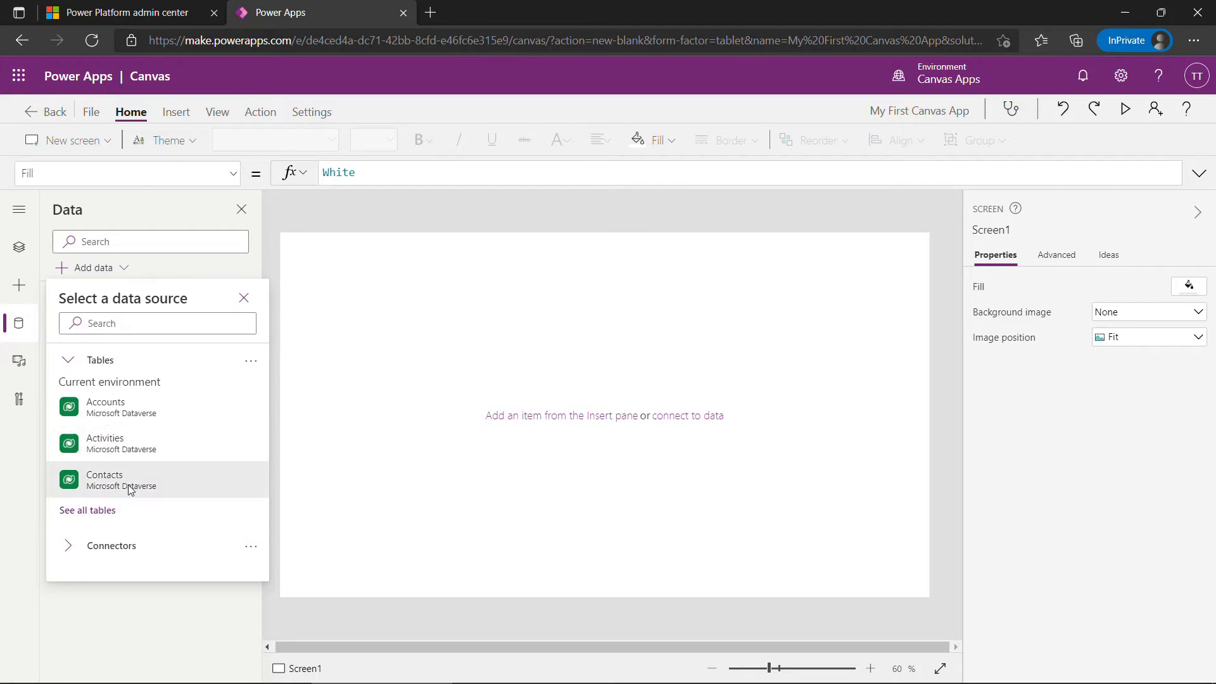
mouse_move(127, 479)
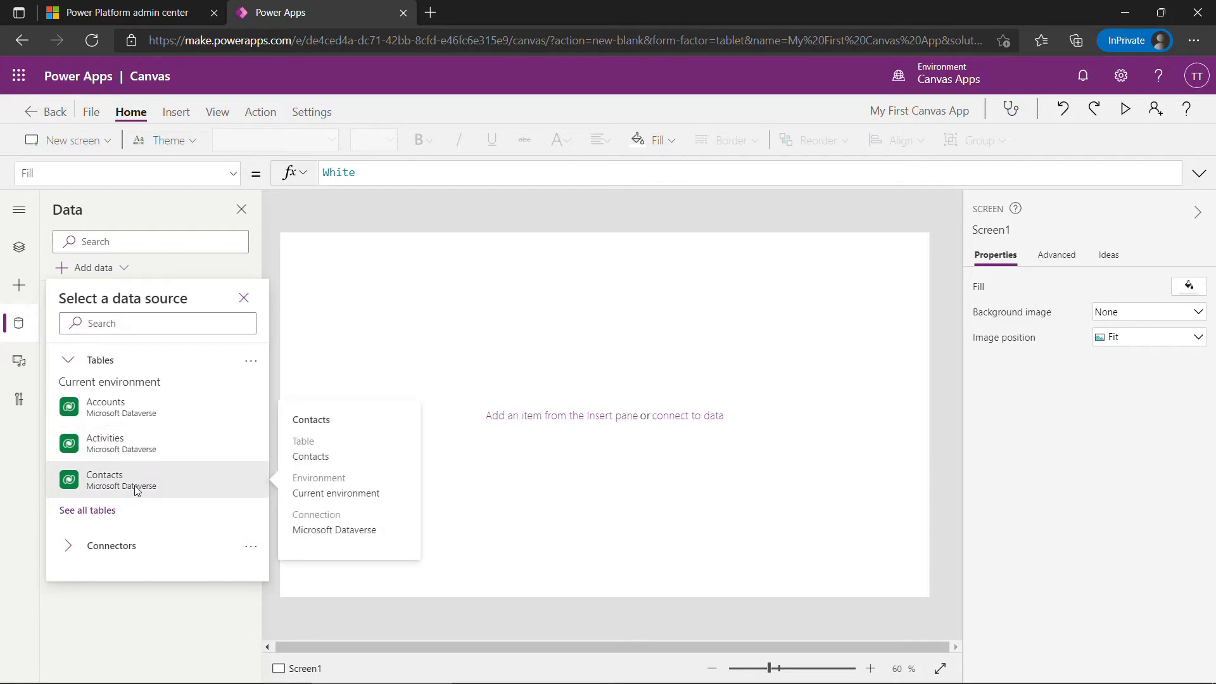
left_click(105, 479)
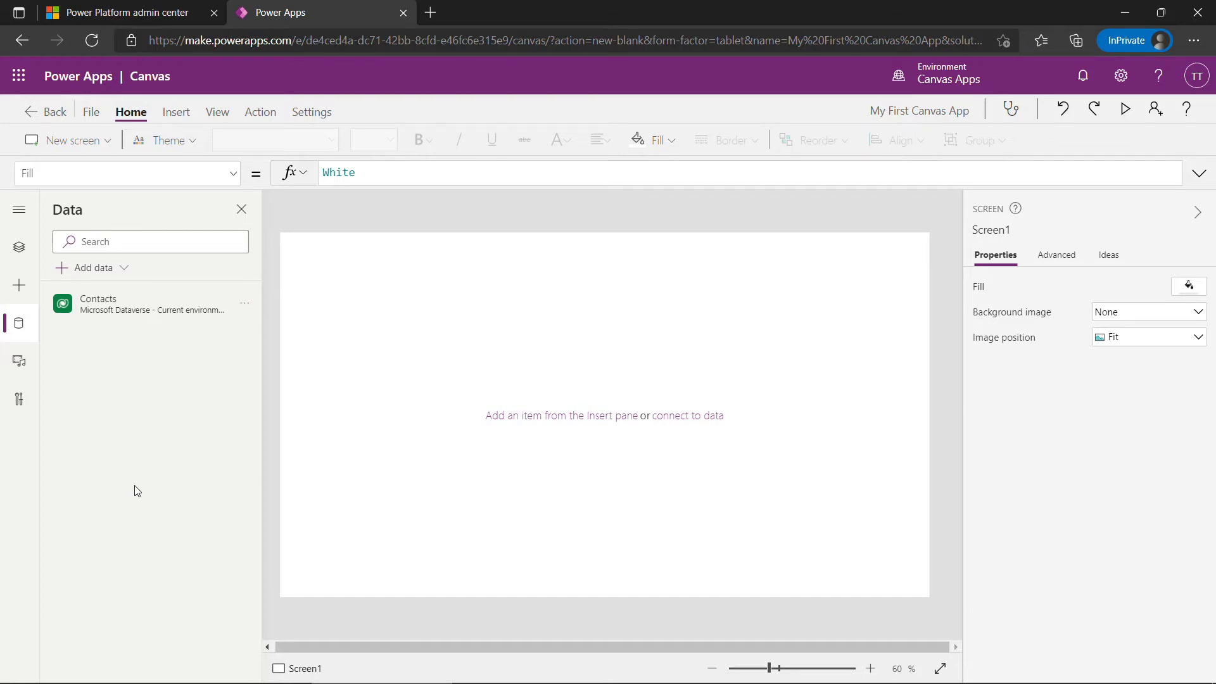
left_click(176, 111)
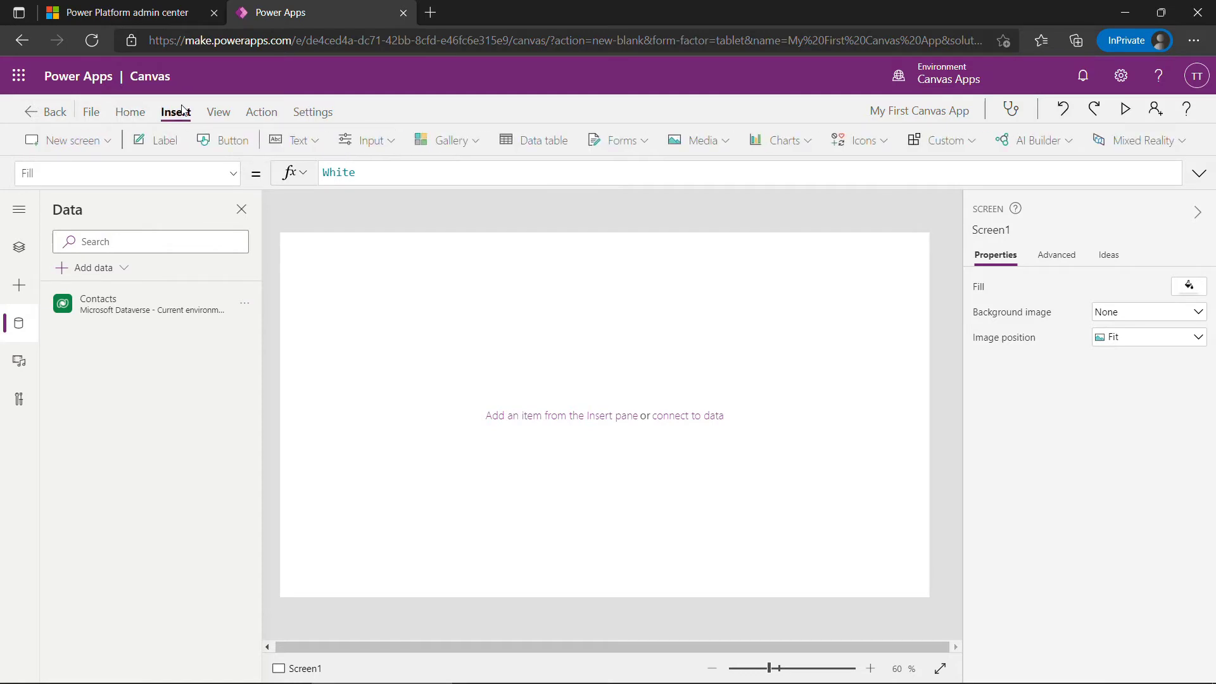
left_click(446, 141)
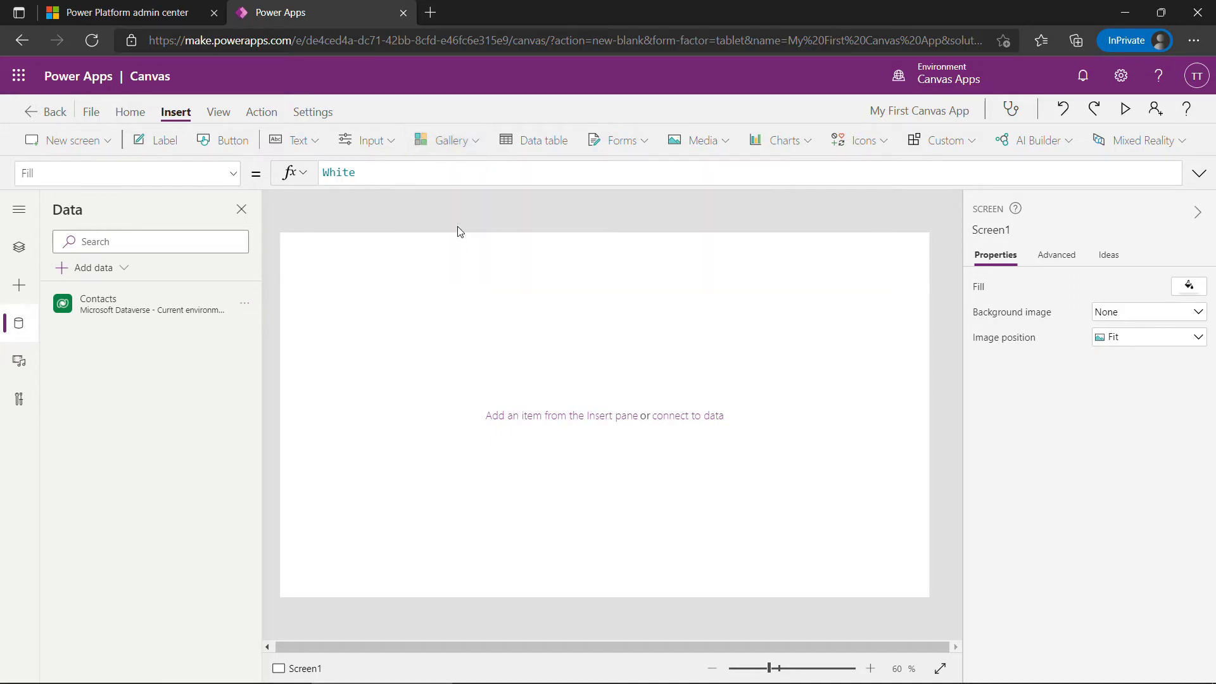
Step: Insert a vertical gallery bound to Contacts and enlarge it to fill most of the screen
left_click(447, 141)
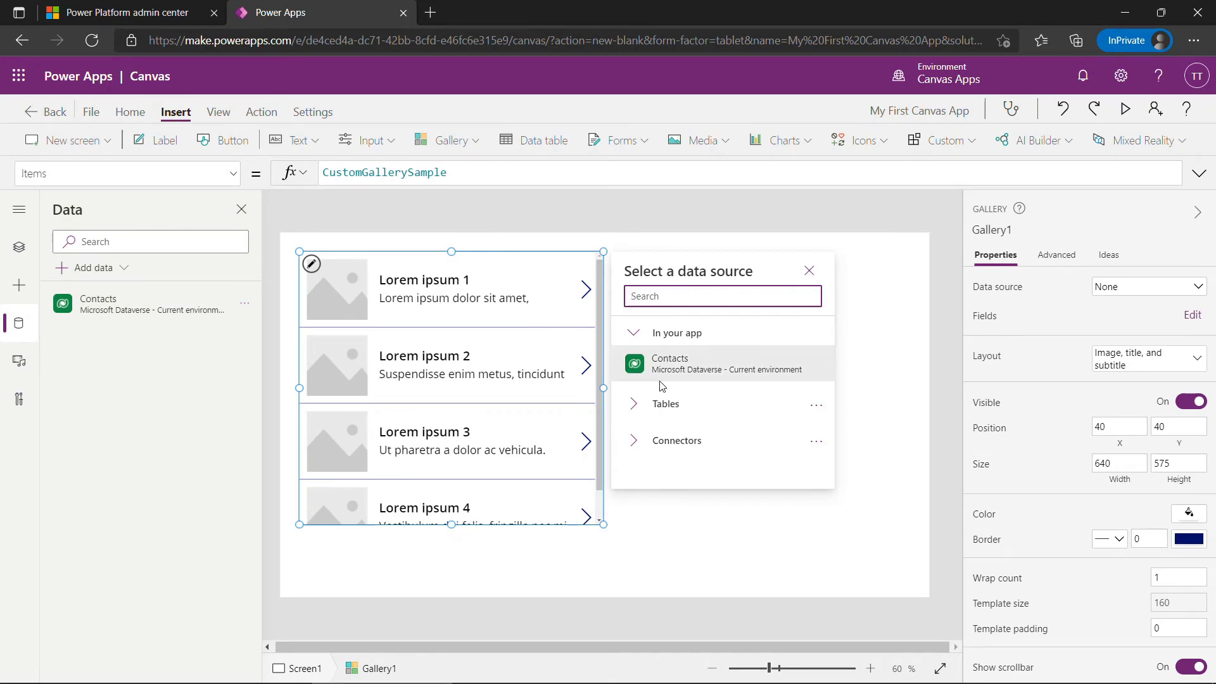
mouse_move(723, 363)
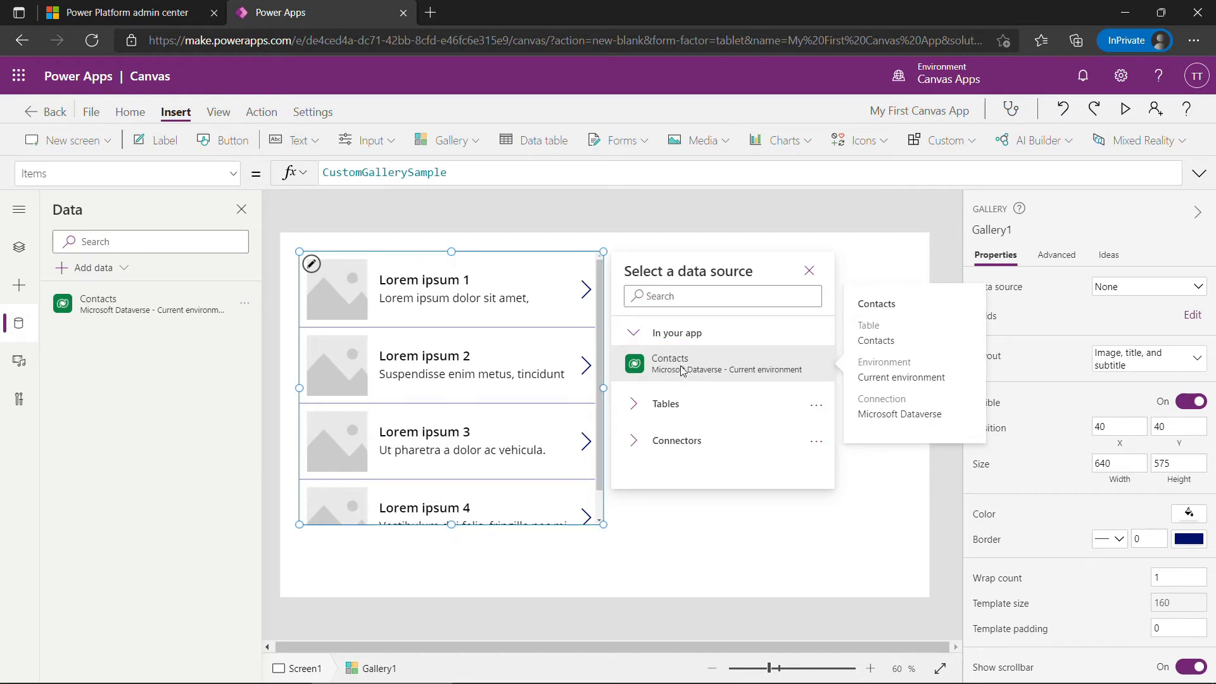
left_click(669, 363)
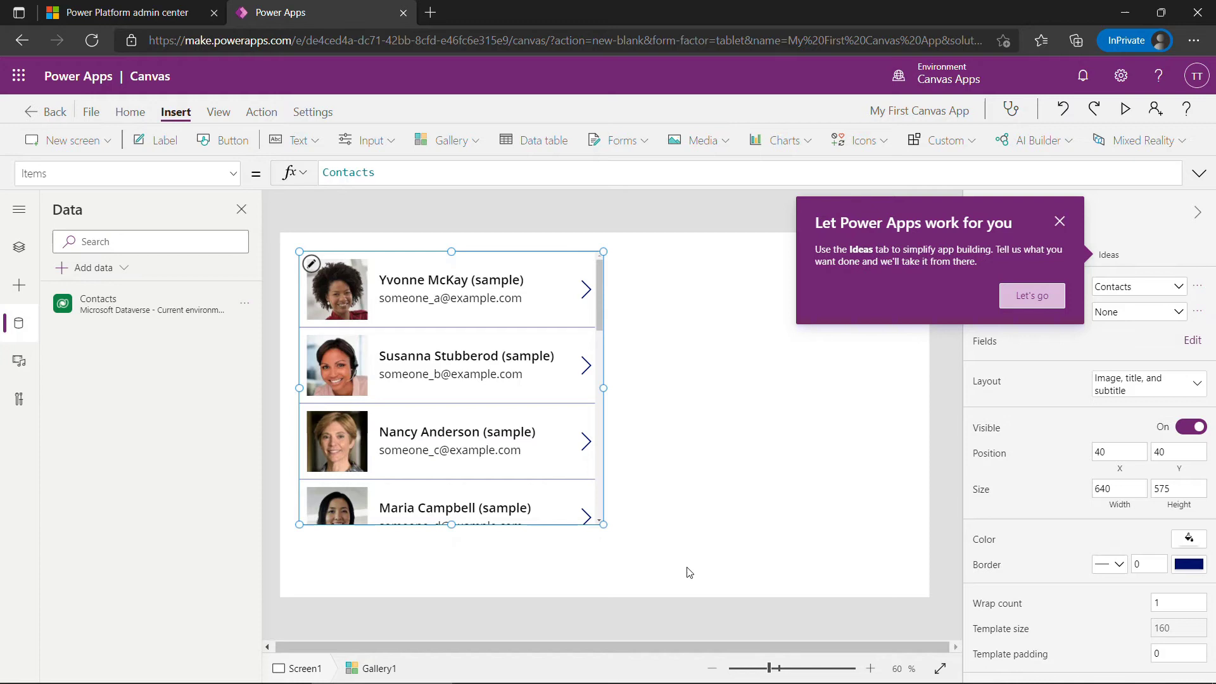
left_click_drag(602, 523, 822, 585)
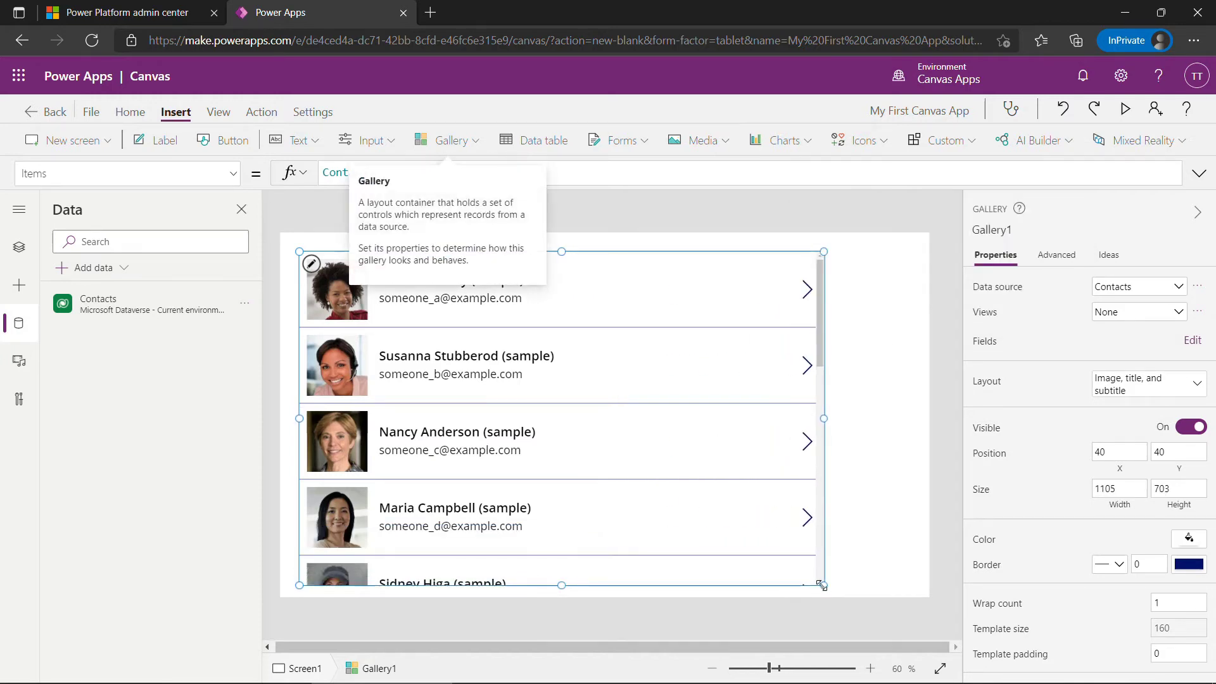
mouse_move(473, 168)
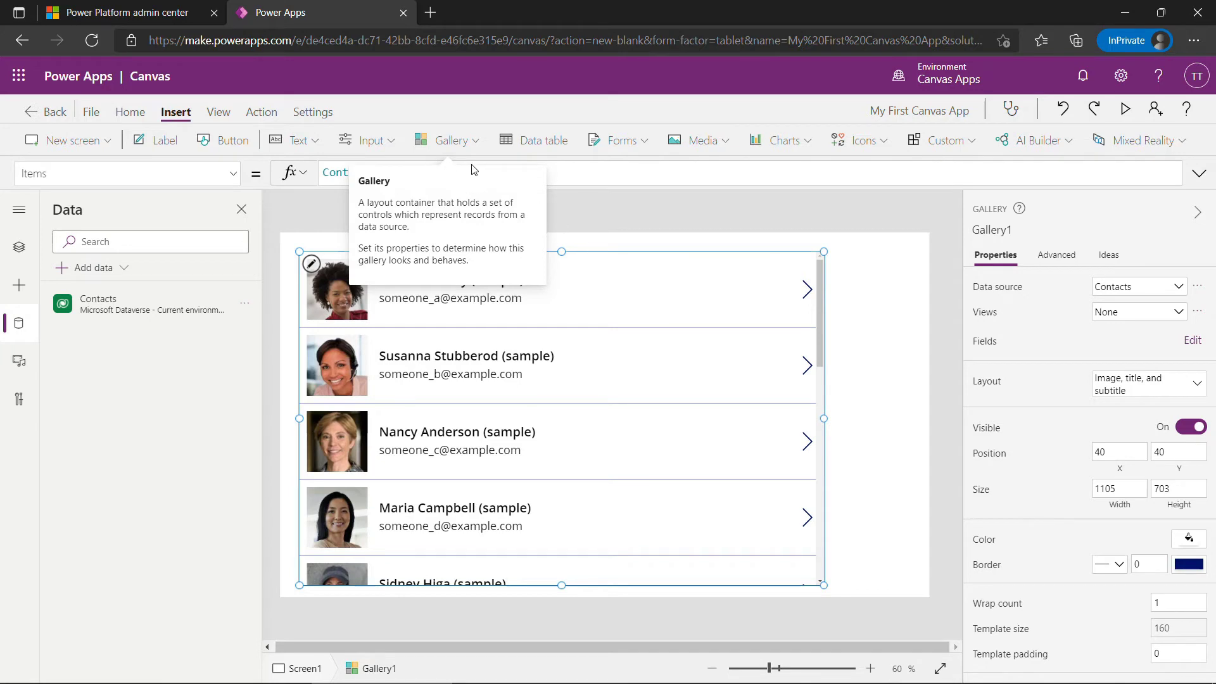
left_click(867, 576)
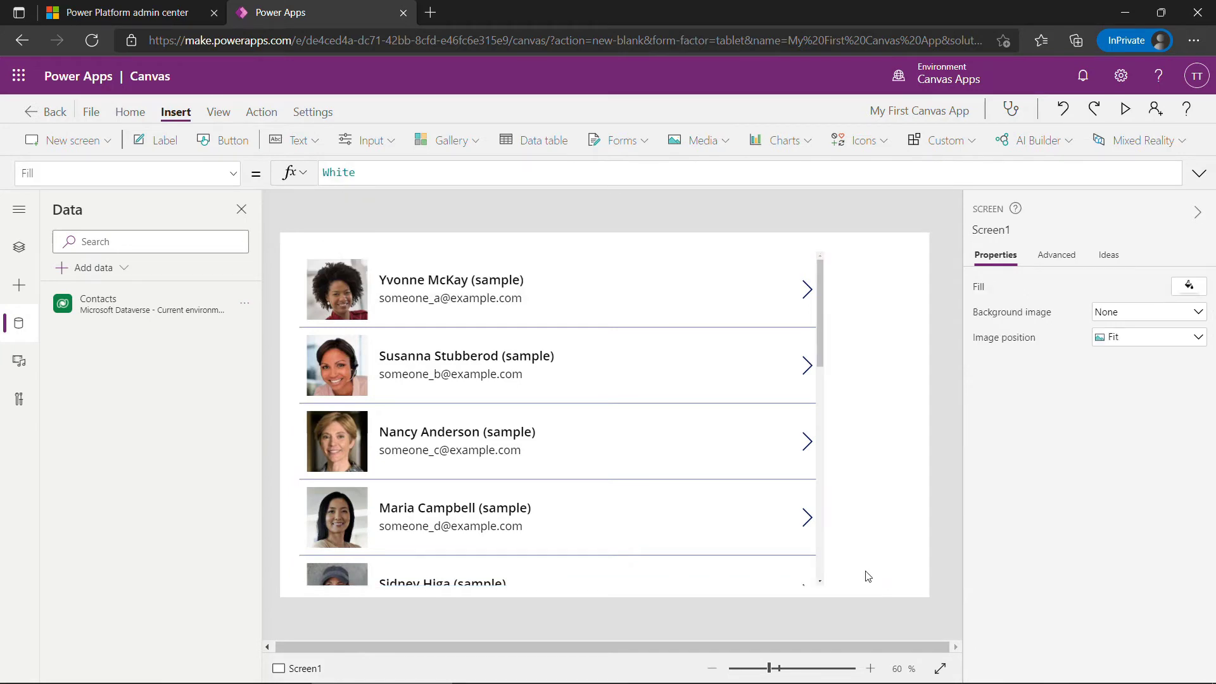
Step: Duplicate the gallery's email label to add a third line in the template
left_click(449, 289)
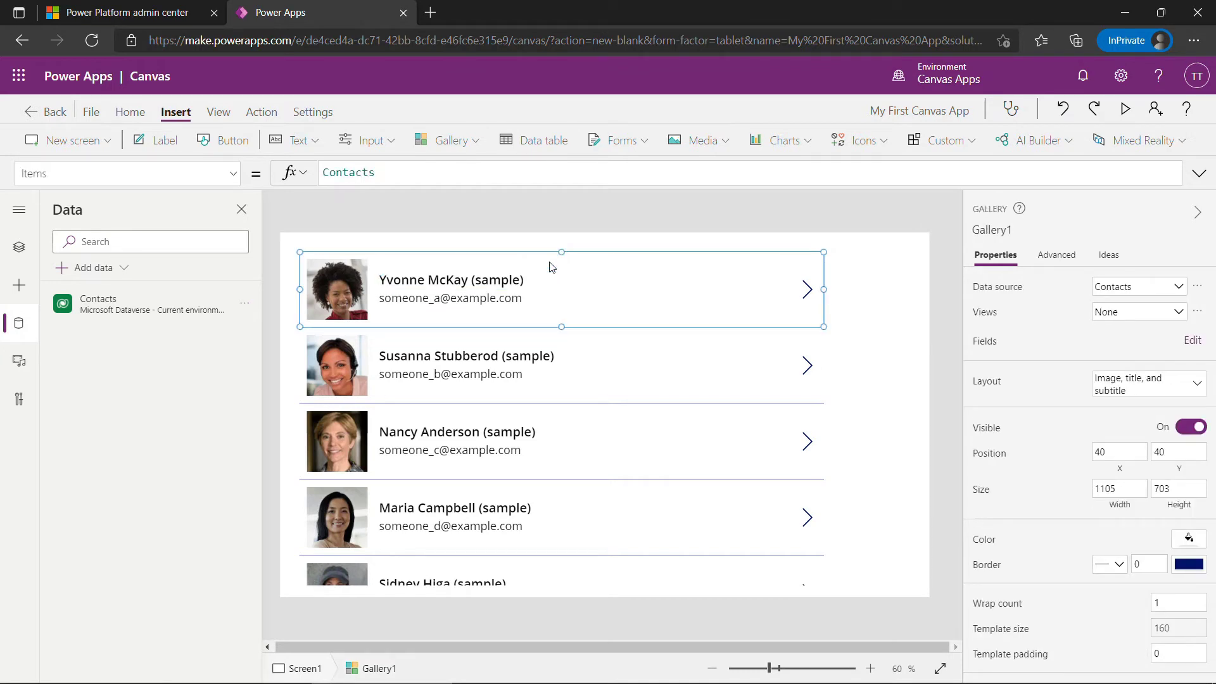
mouse_move(448, 277)
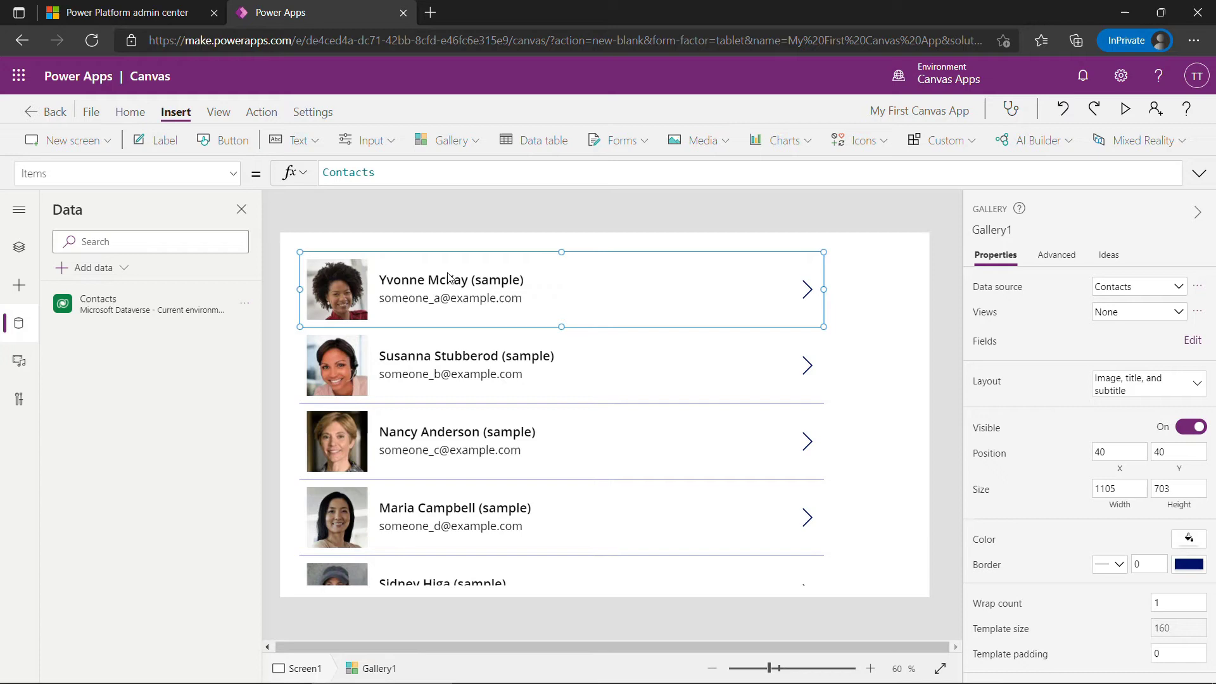
left_click(451, 280)
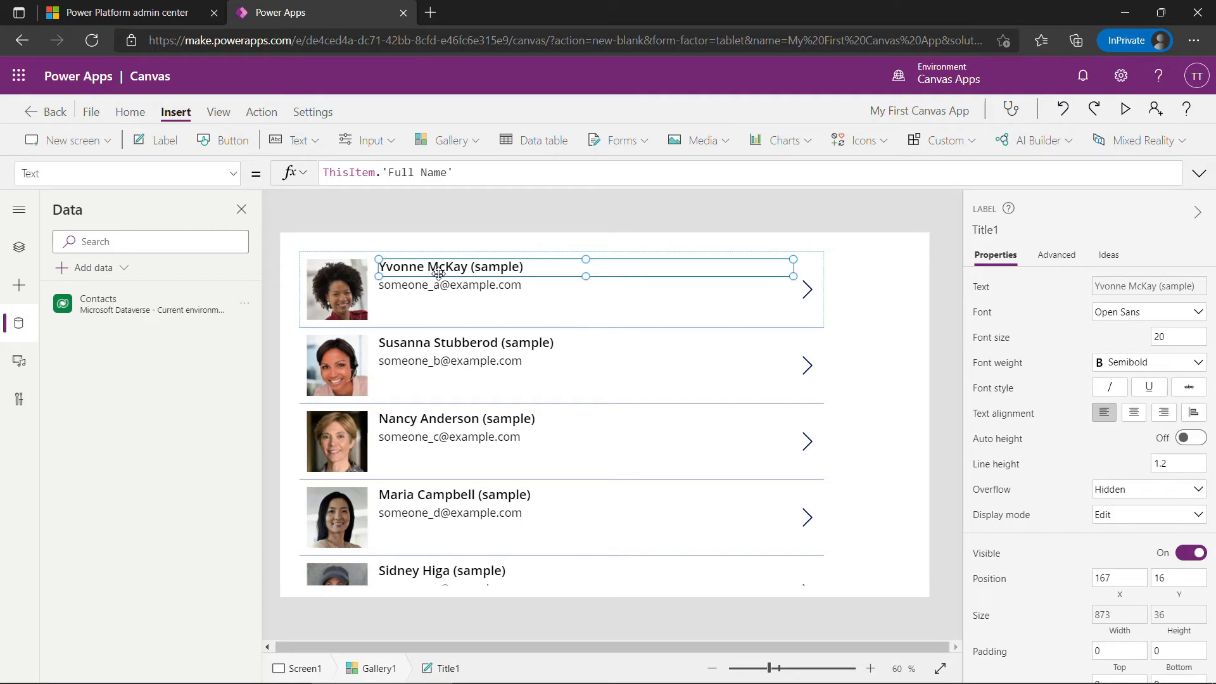
left_click(448, 285)
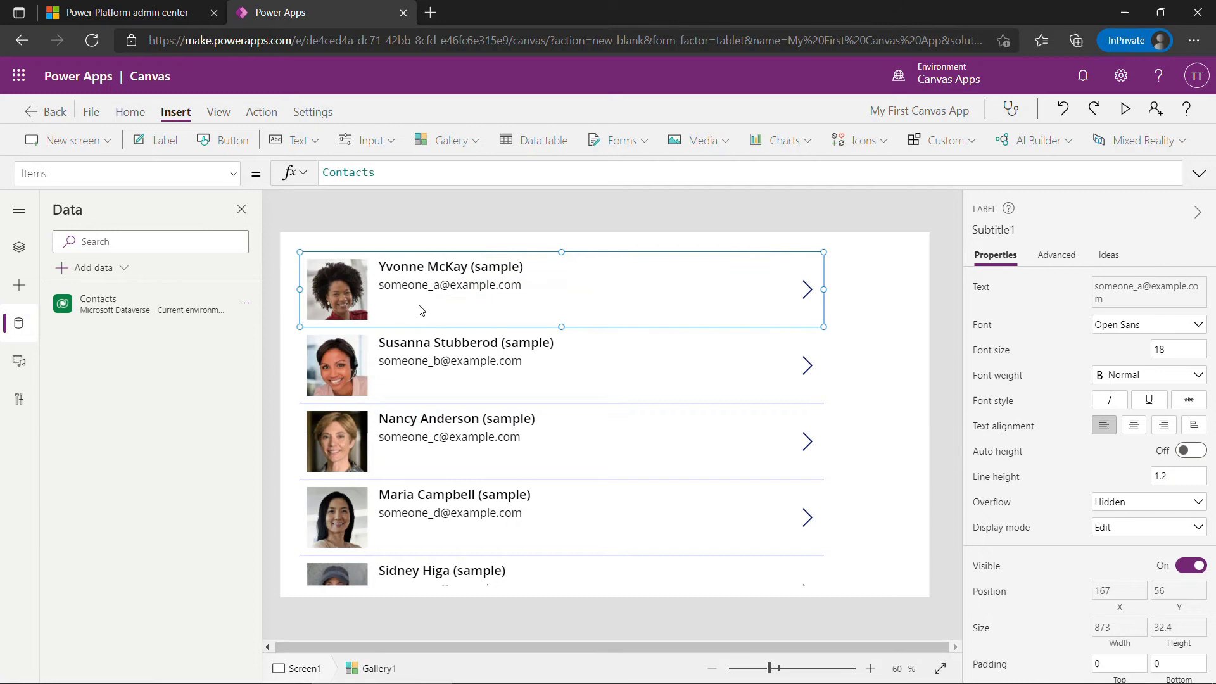
left_click(450, 285)
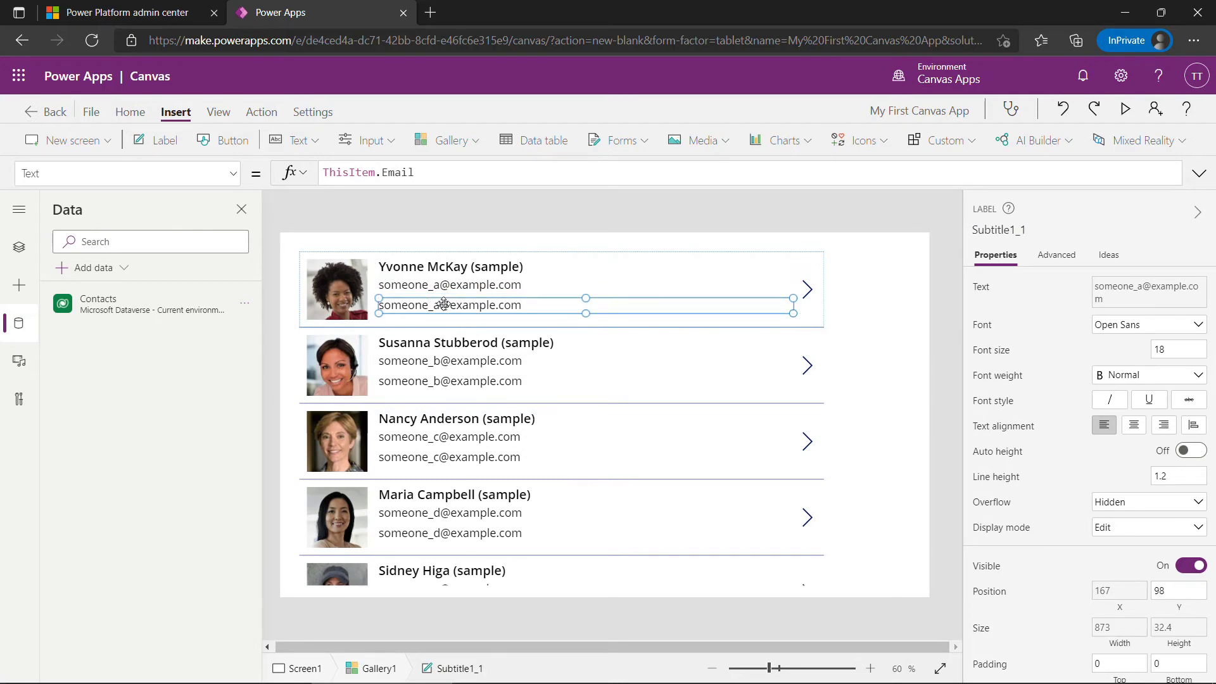
Step: Set the copied label's formula to ThisItem.'Business Phone'
left_click(376, 172)
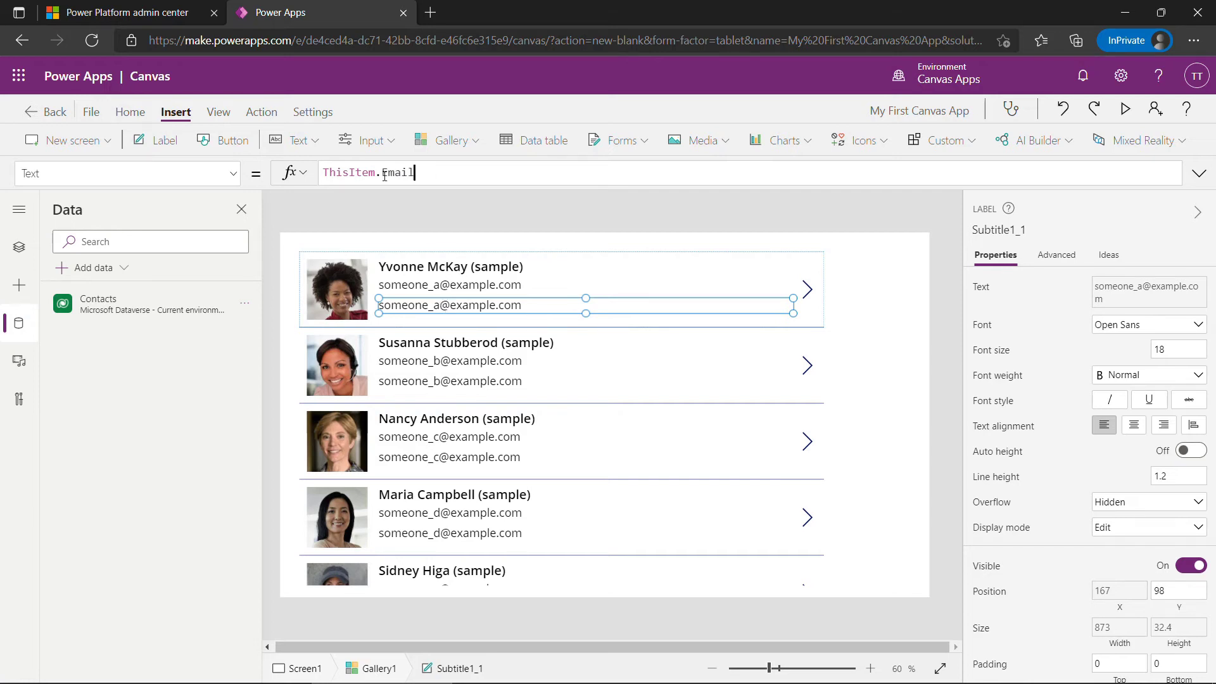
type("phone")
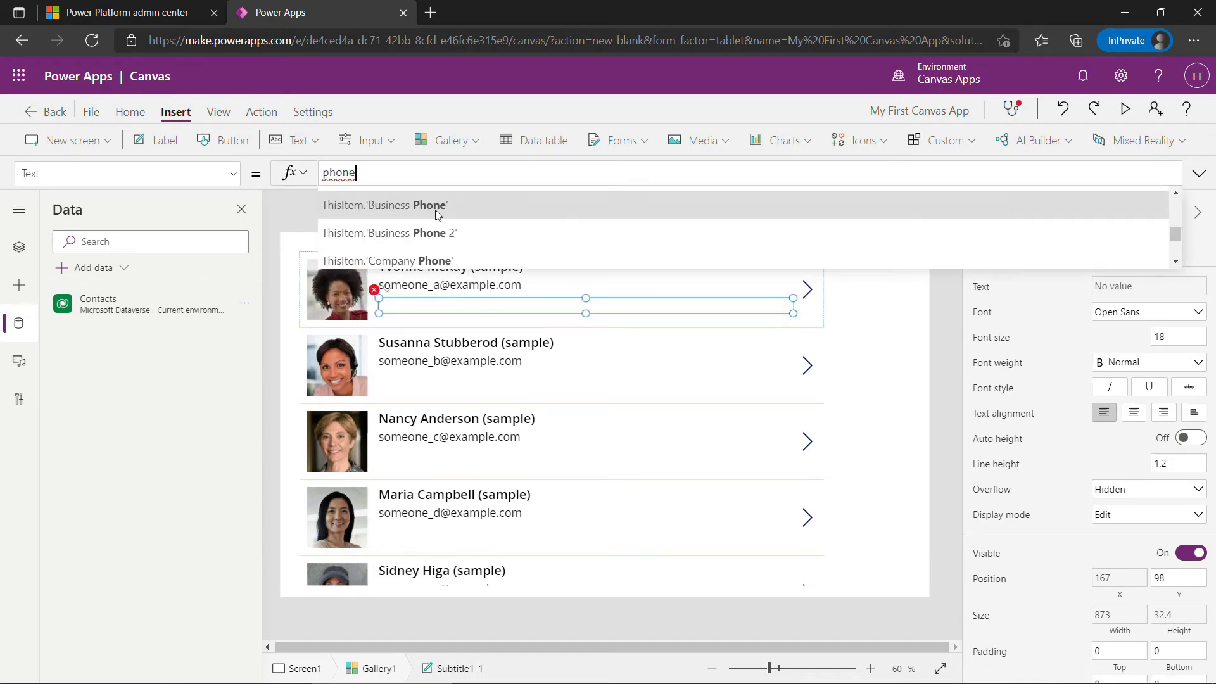
left_click(382, 205)
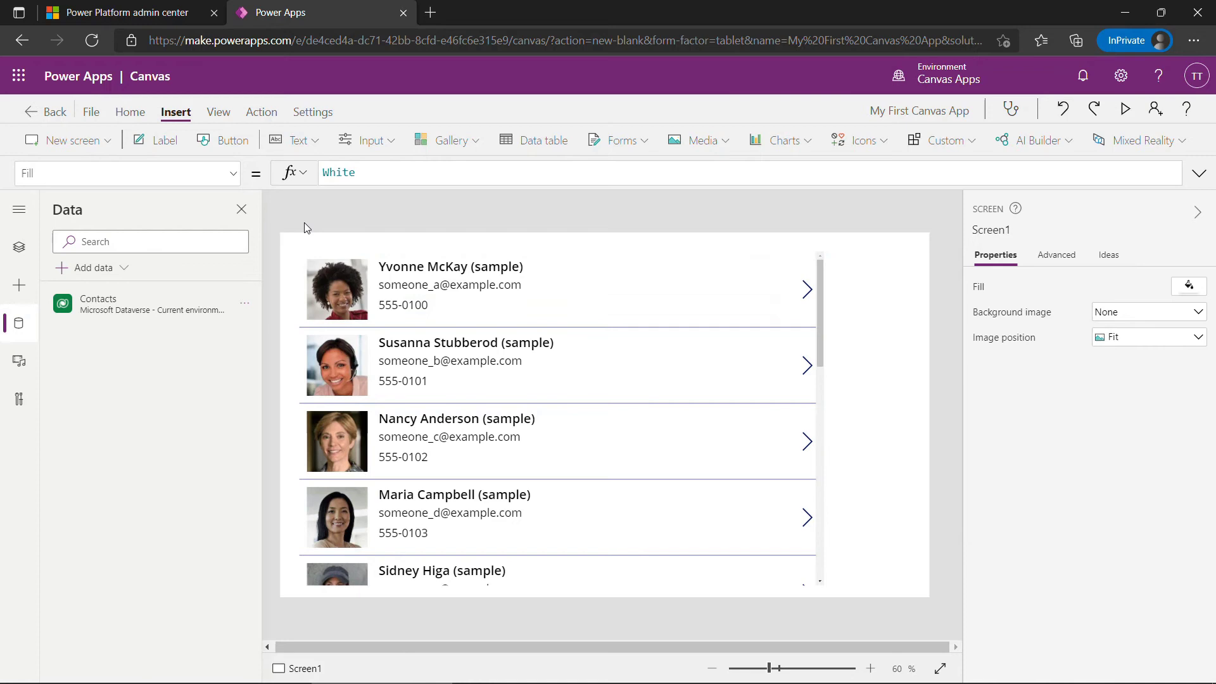
mouse_move(613, 282)
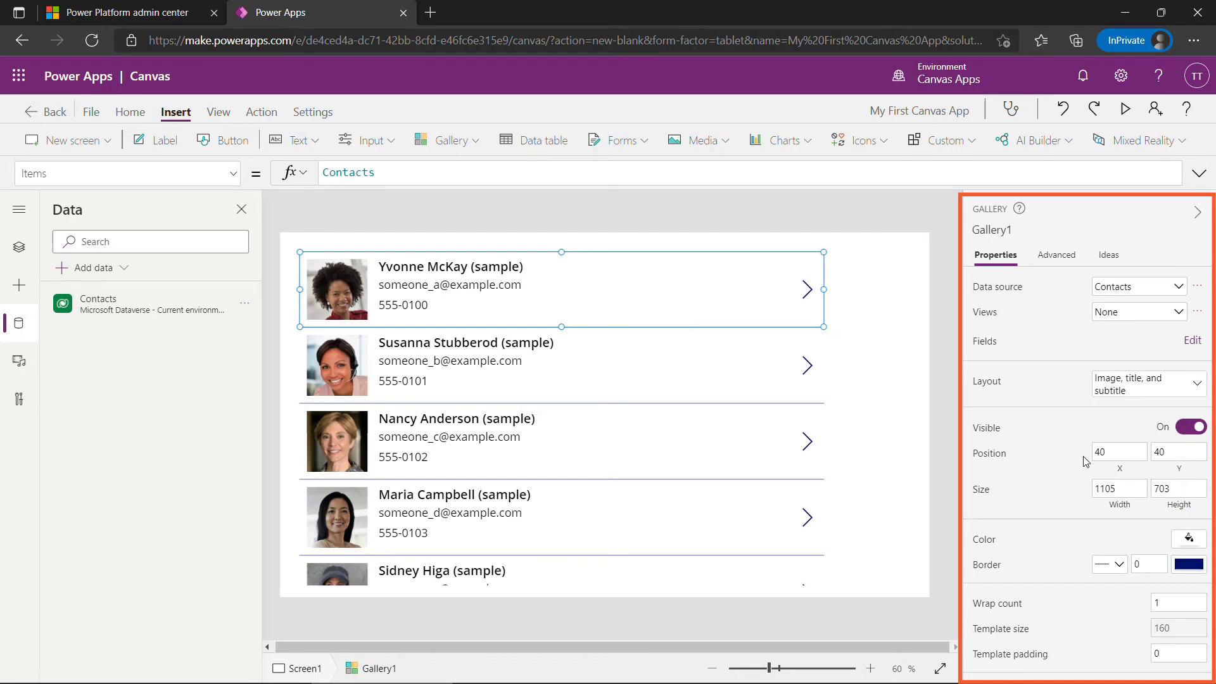
Step: Give Gallery1 a light-green fill colour and a border width of 1
left_click(1193, 538)
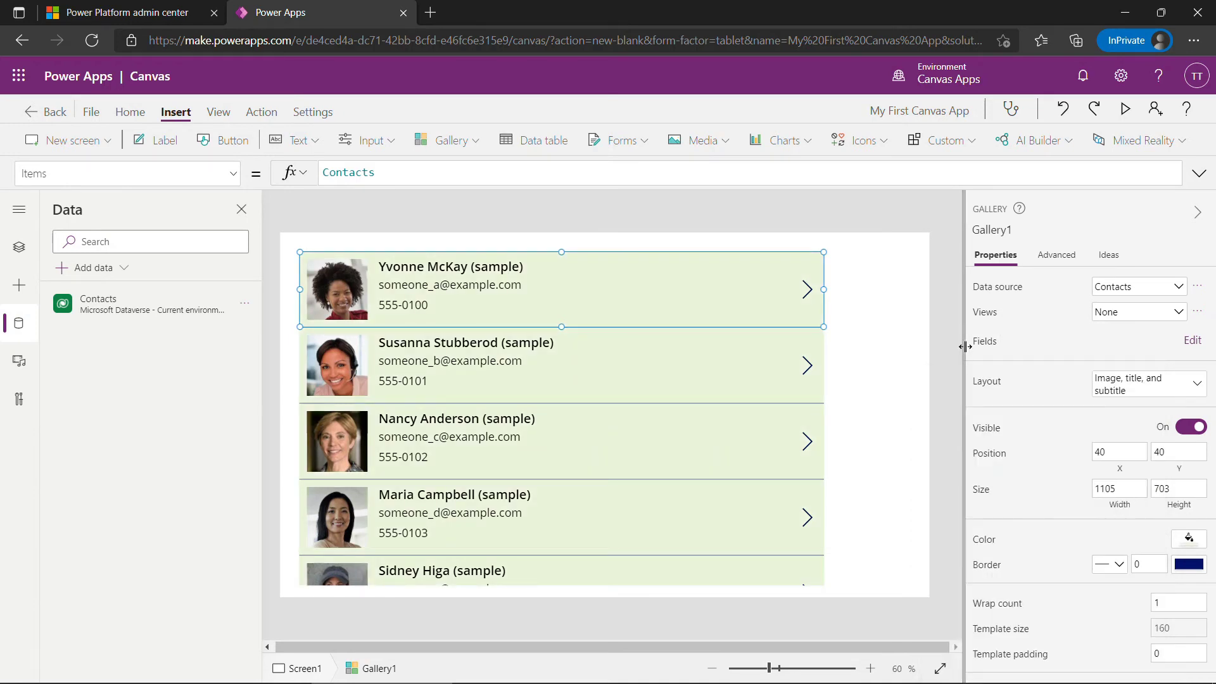
left_click(1149, 564)
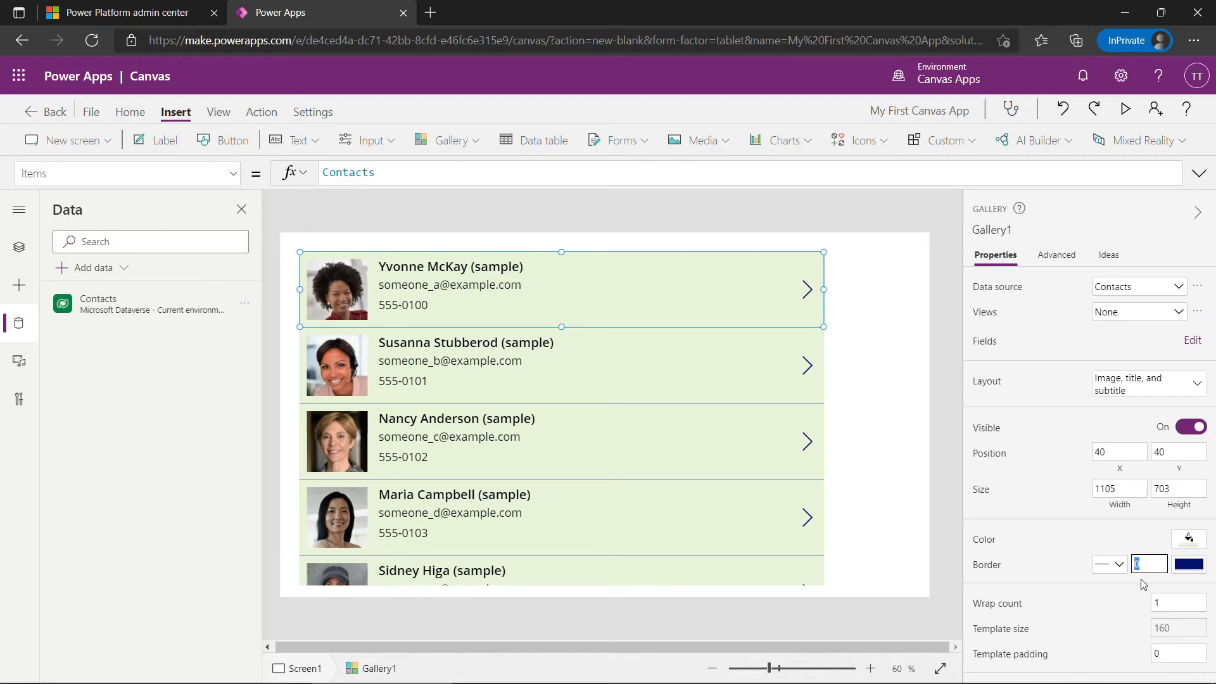
type("1")
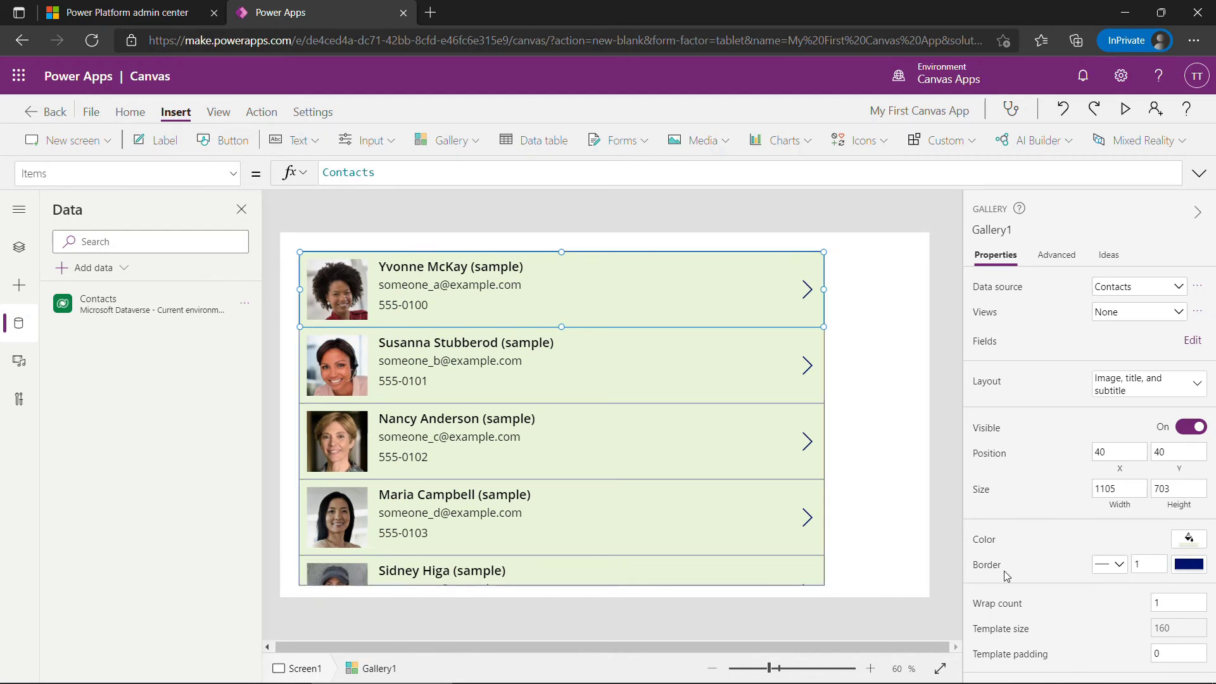
left_click(894, 555)
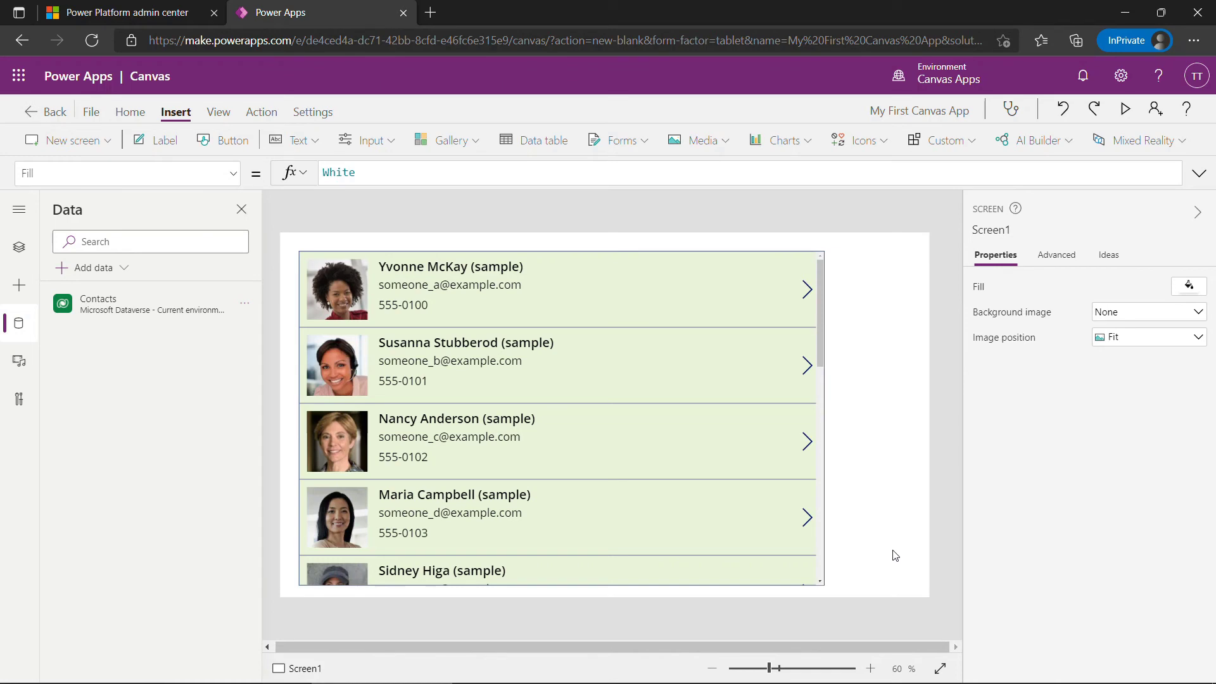
Step: Check the email line's formula, then review the gallery's remaining properties
left_click(448, 285)
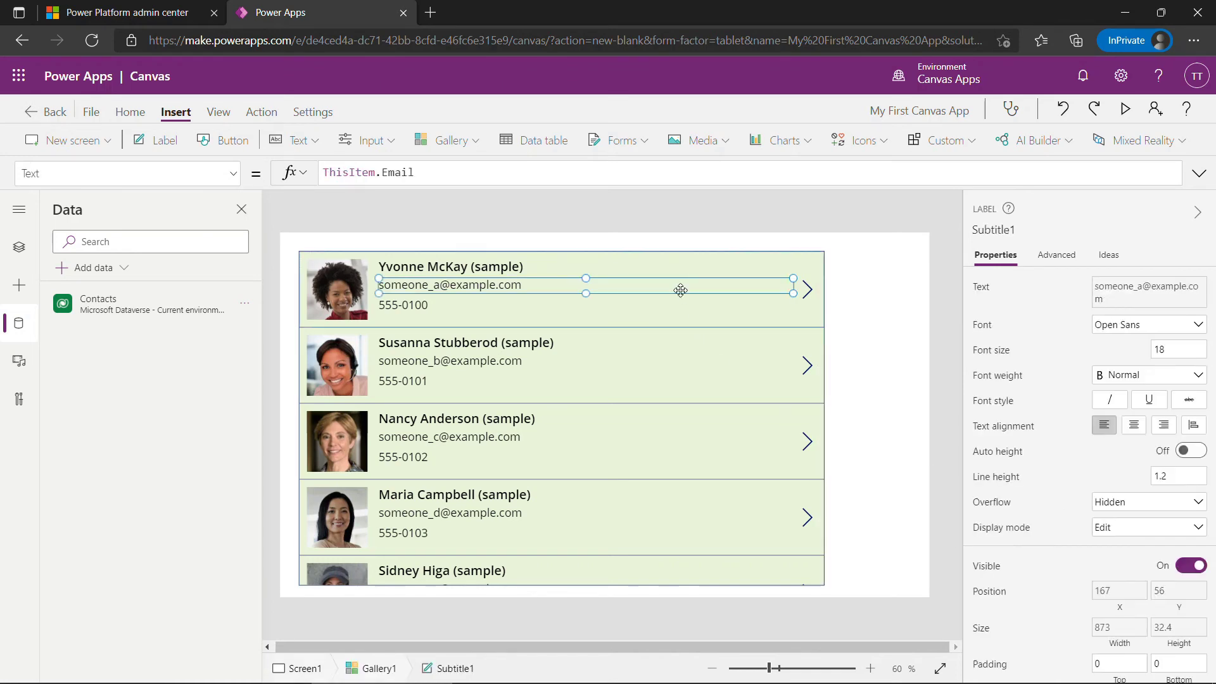
mouse_move(458, 310)
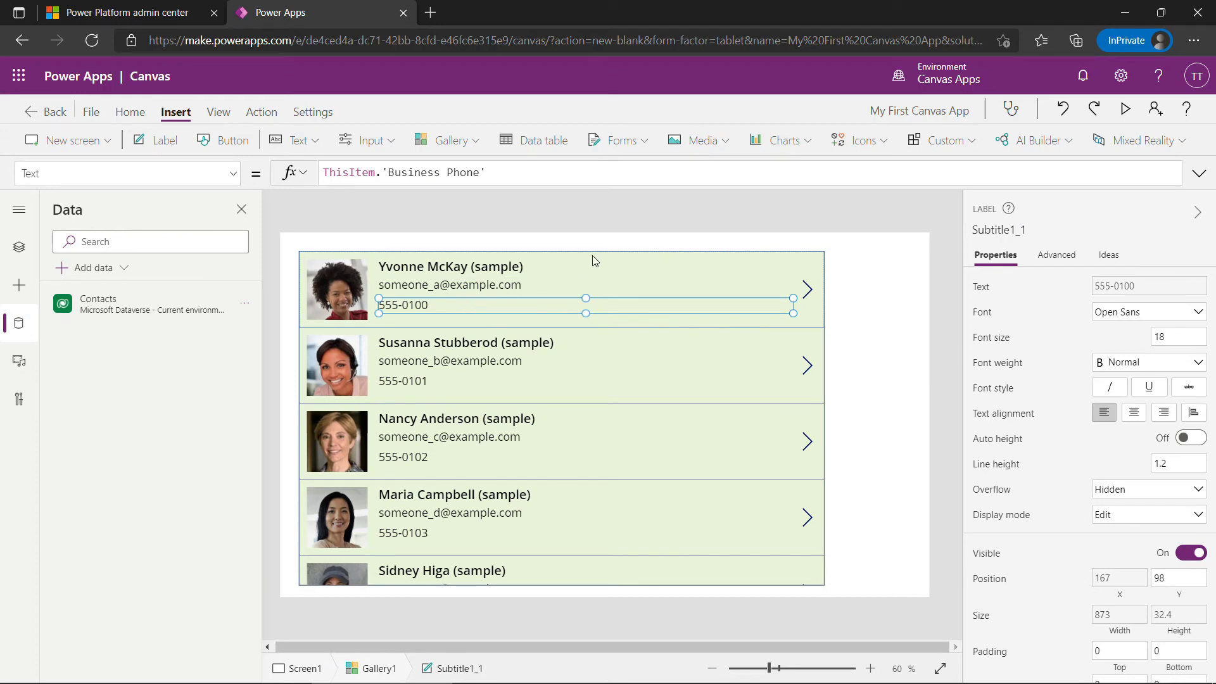
left_click(560, 252)
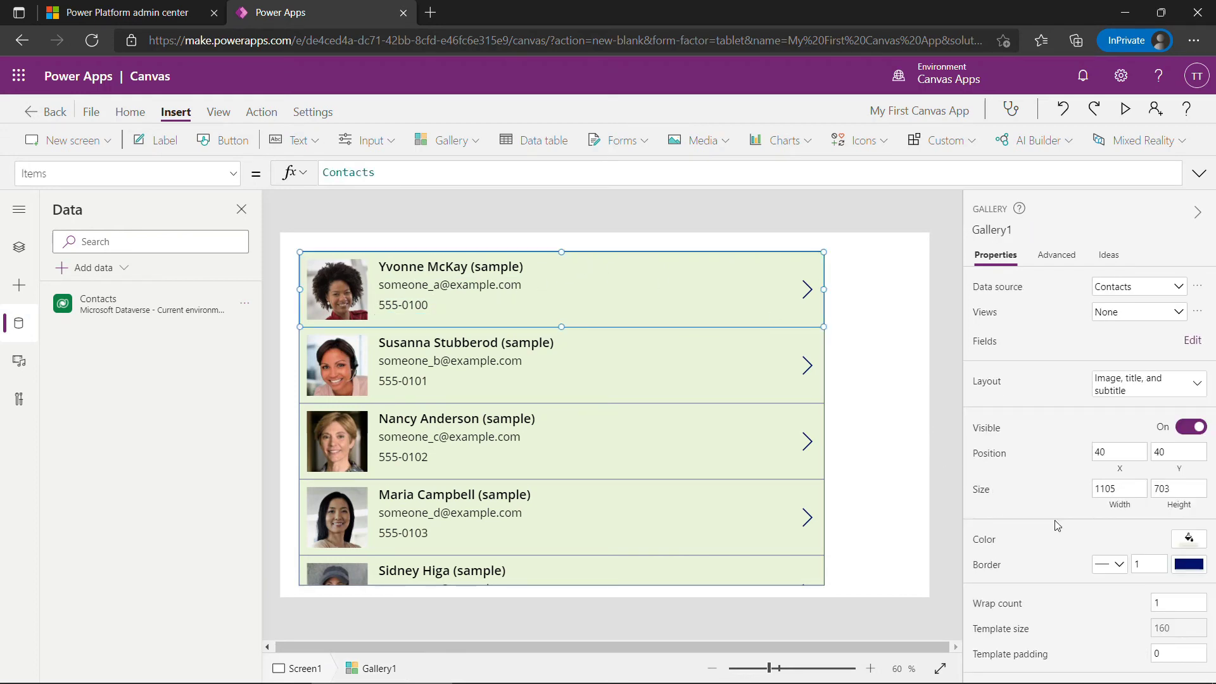
scroll("down", 3)
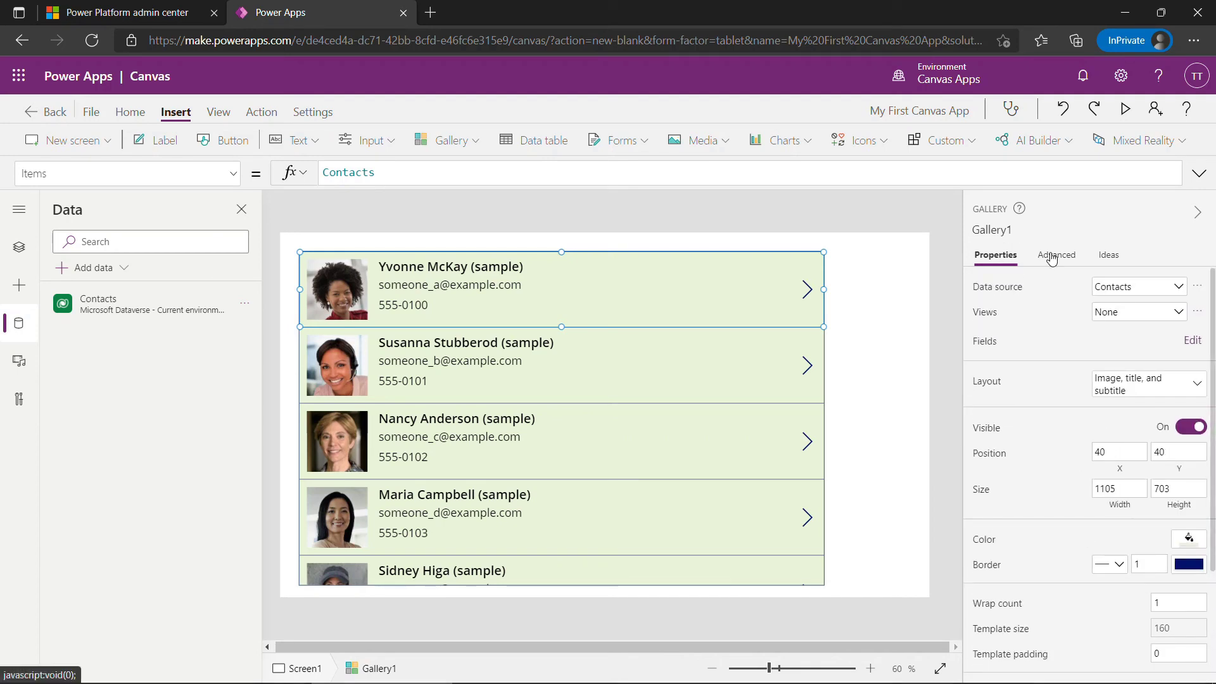
left_click(1056, 254)
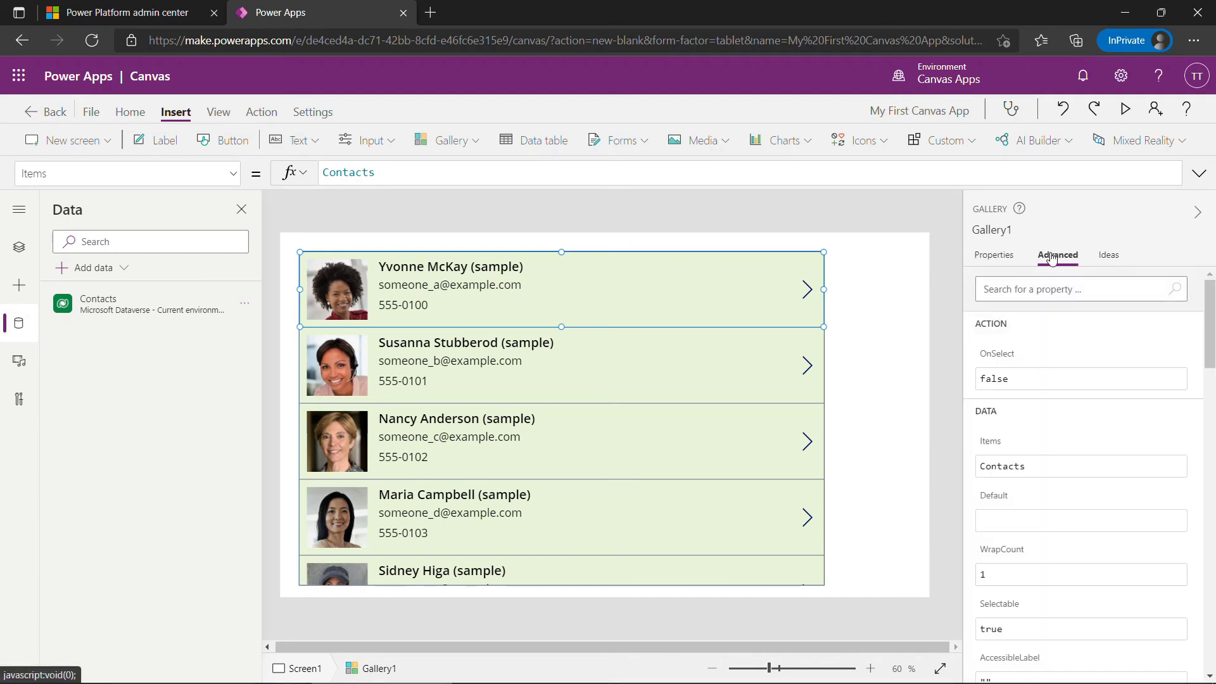
left_click(1108, 255)
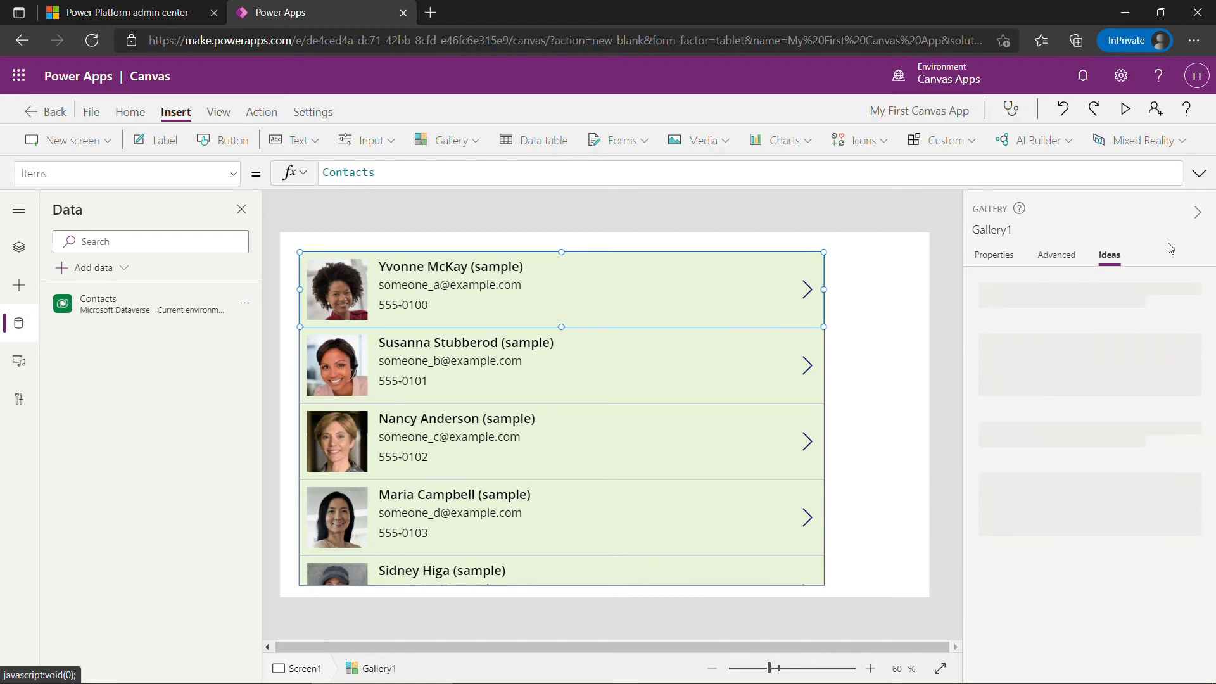
left_click(1107, 255)
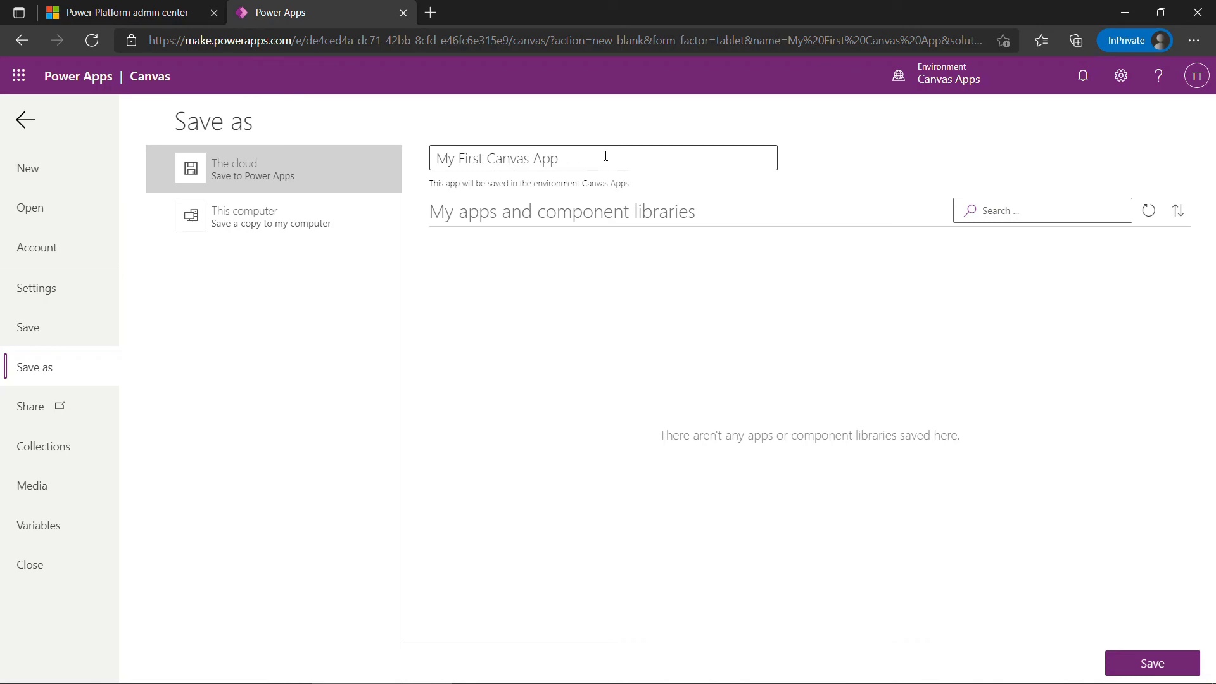
mouse_move(910, 472)
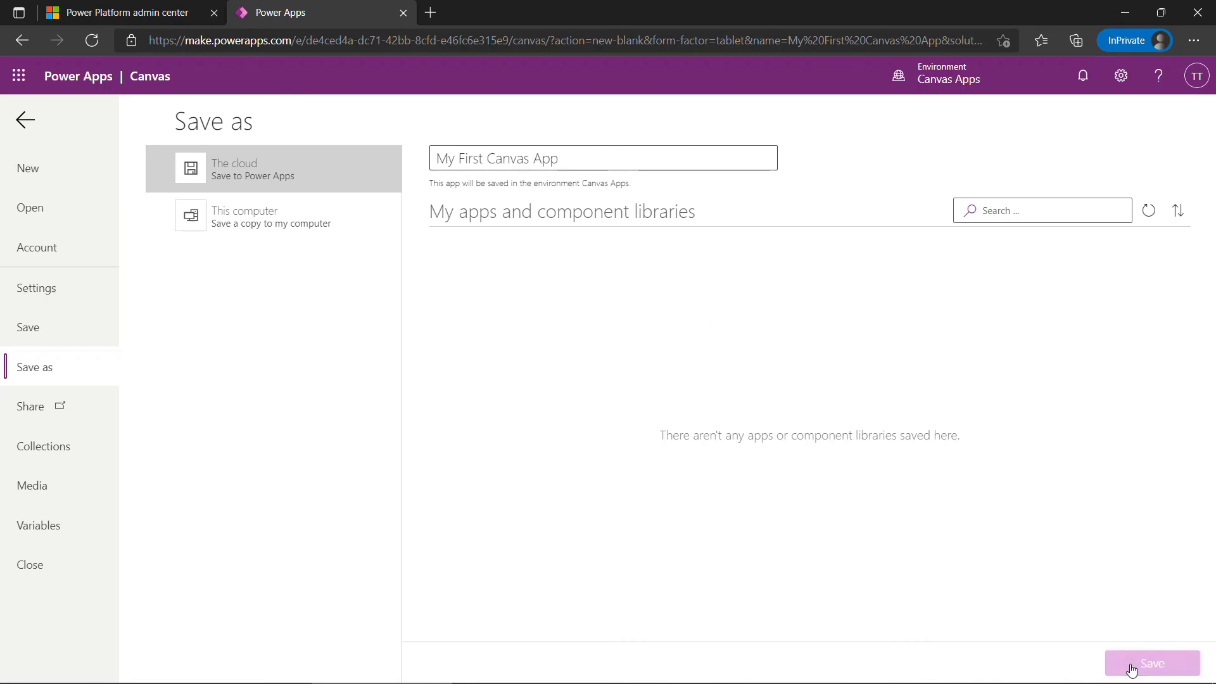
Step: Save the app to the cloud as My First Canvas App and start sharing it
left_click(1151, 662)
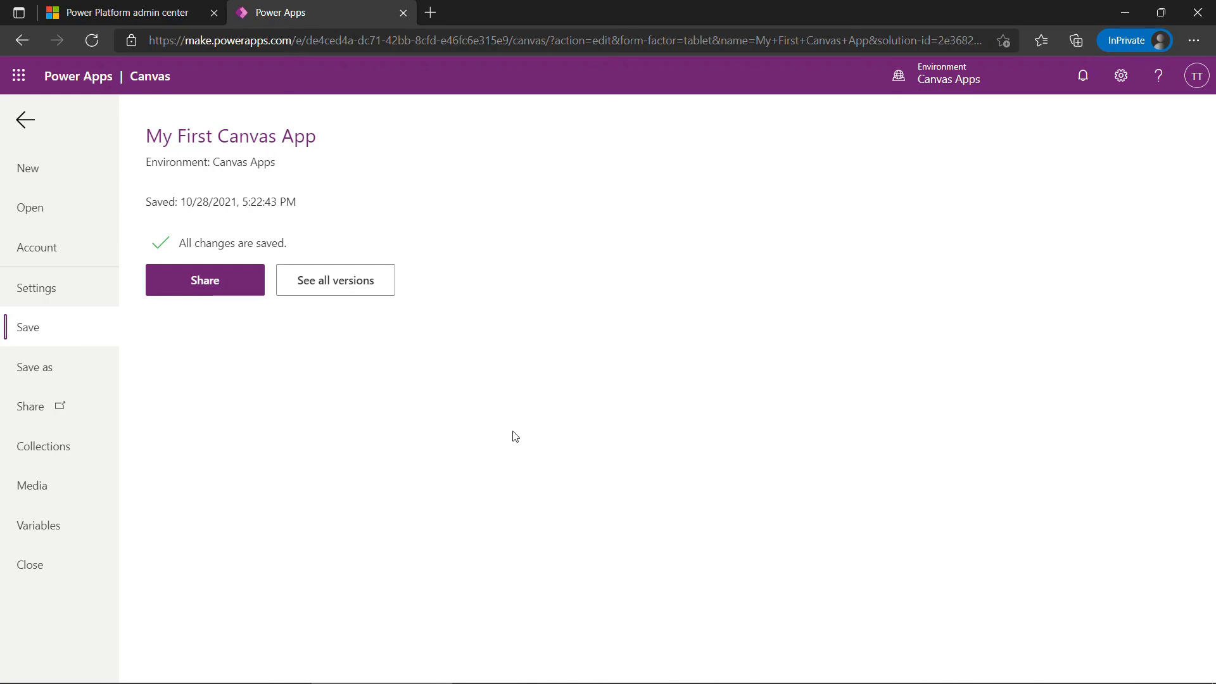
left_click(205, 280)
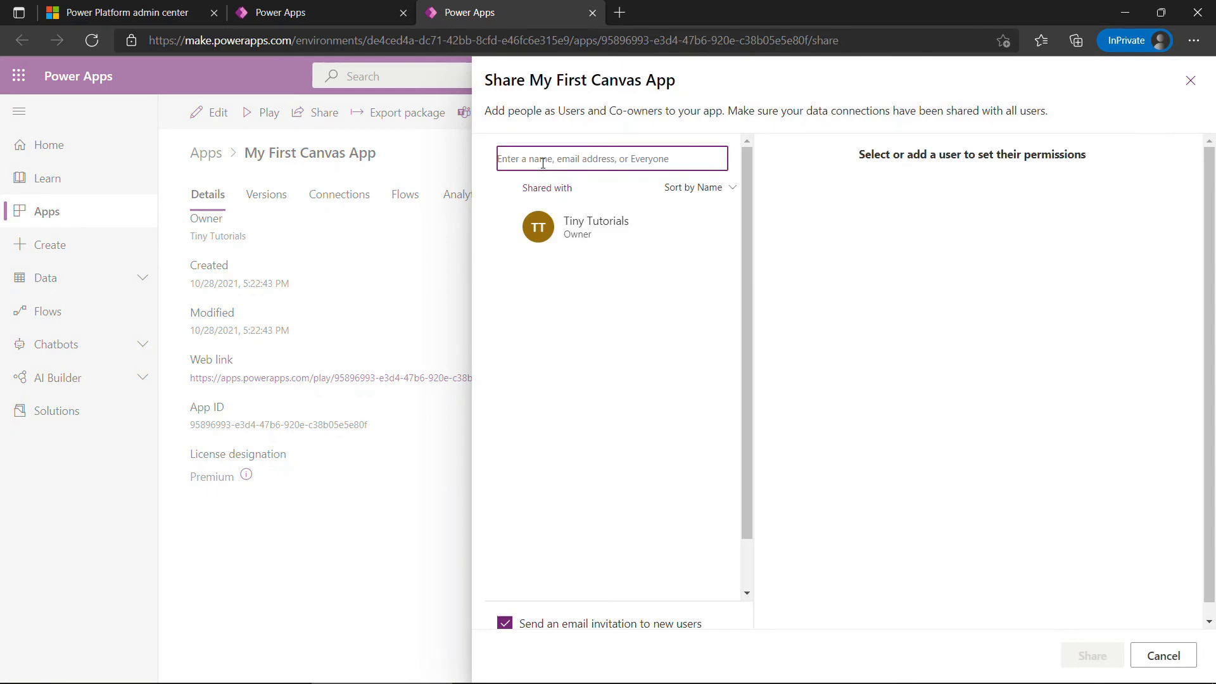
Step: Share the app with Everyone in the organization and close the sharing panel
type("everyone")
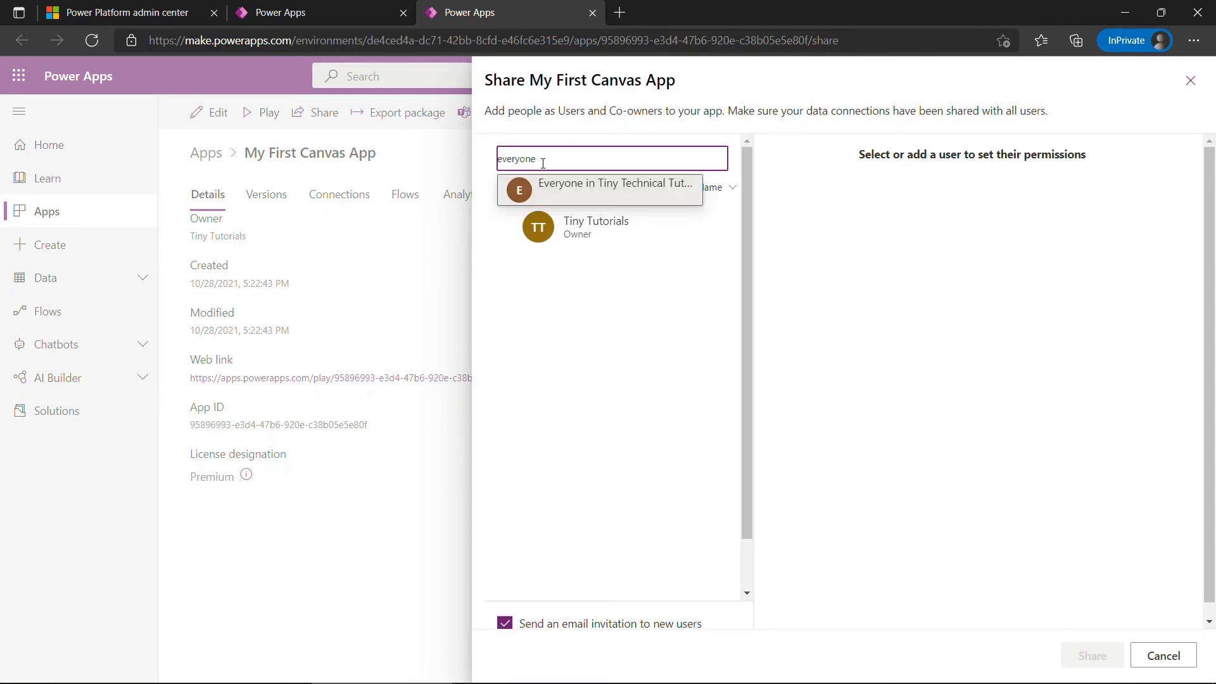
left_click(616, 187)
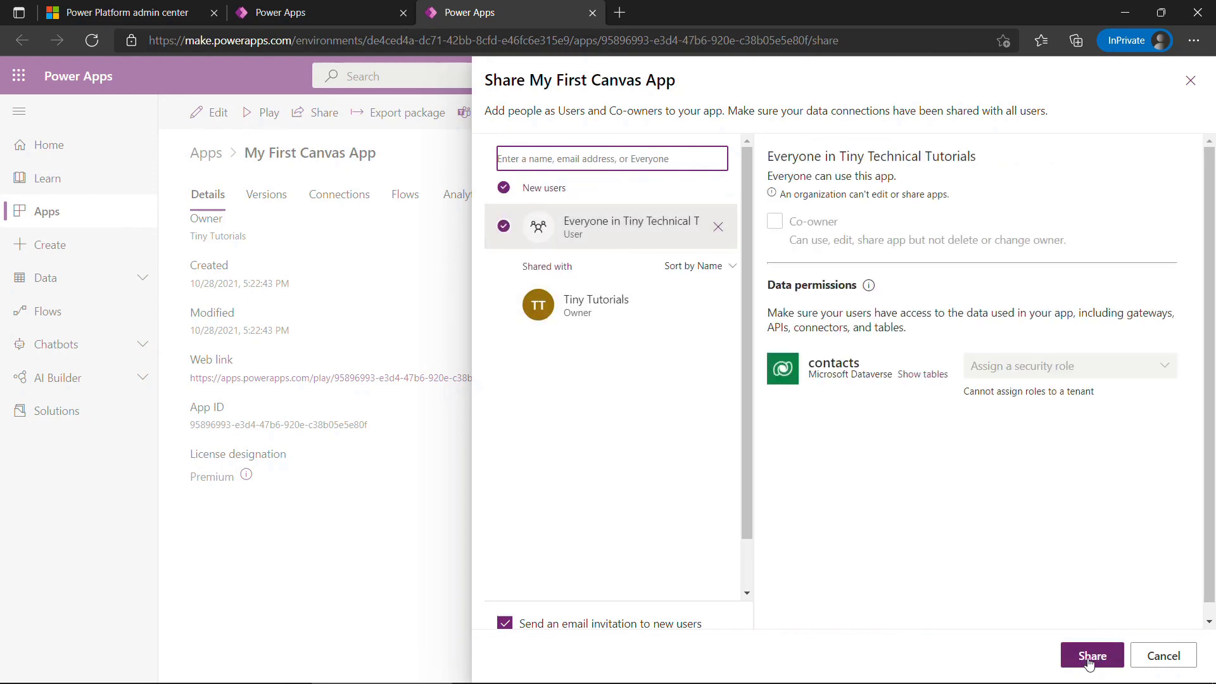
left_click(1091, 655)
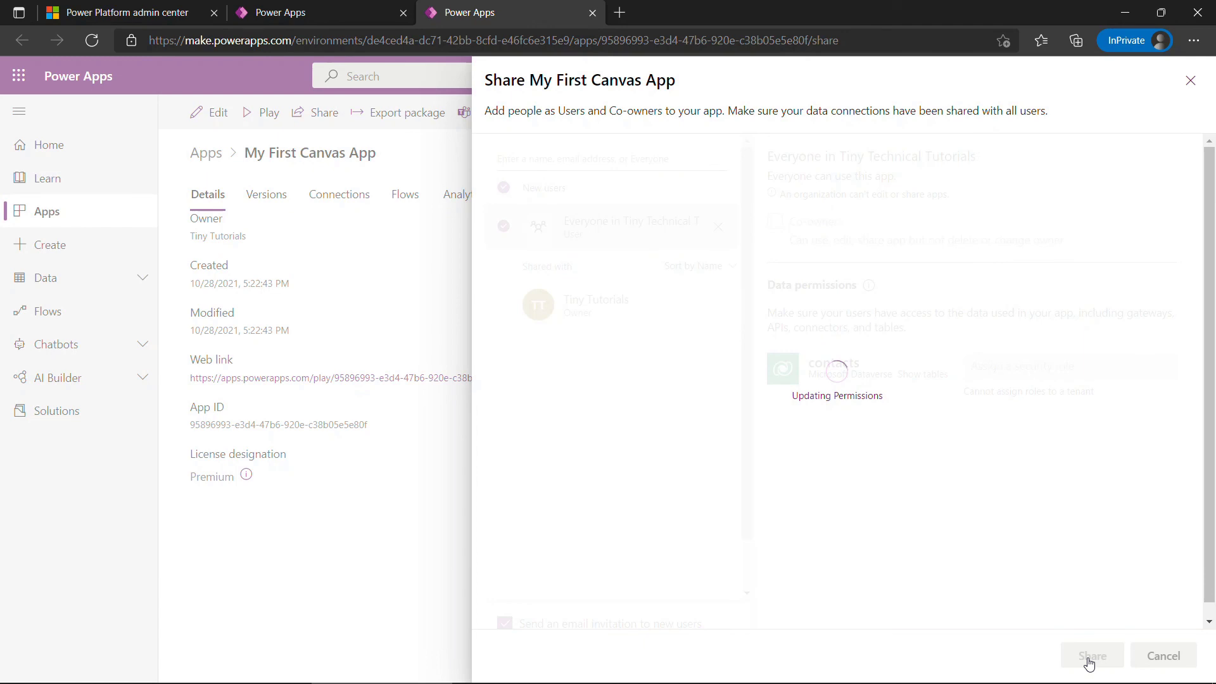
left_click(1090, 655)
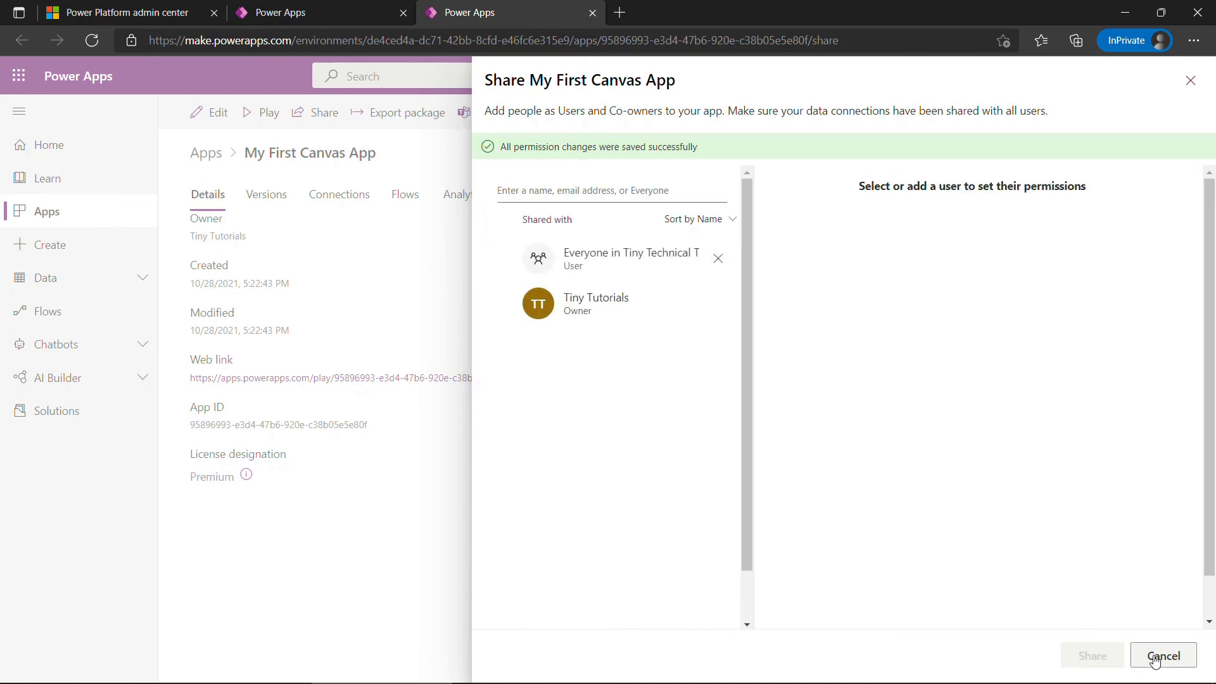
left_click(1162, 654)
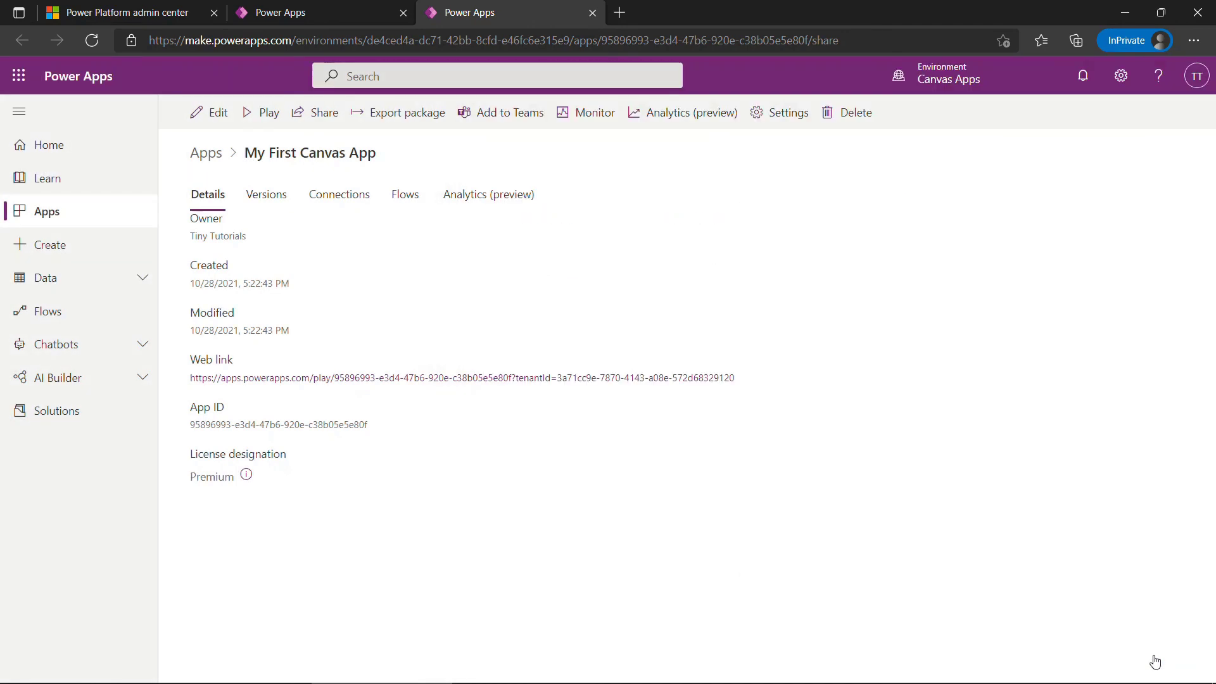
mouse_move(742, 385)
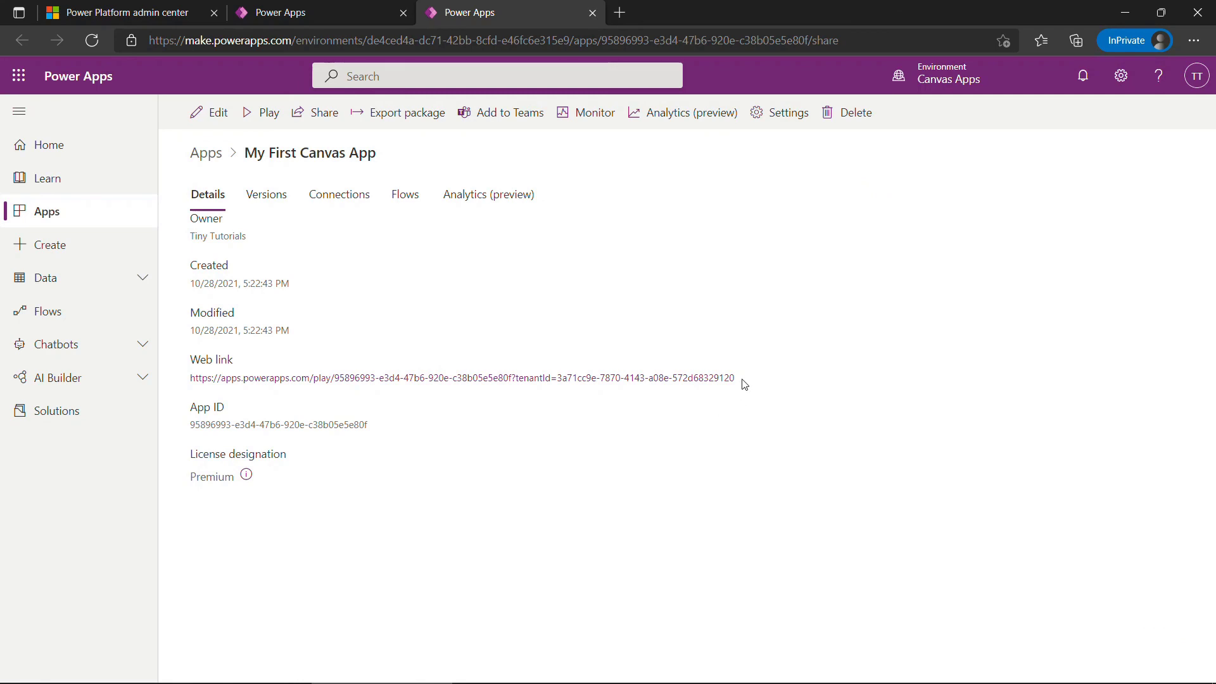